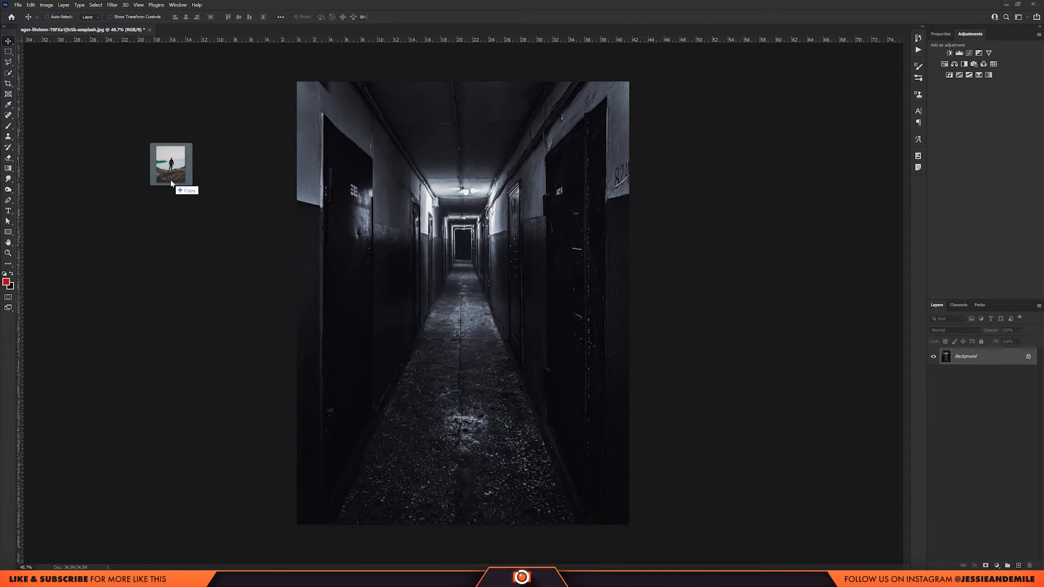
# Place the man photo into the corridor document and set its blend mode to Darken.
pyautogui.moveTo(171, 164); pyautogui.dragTo(463, 301)
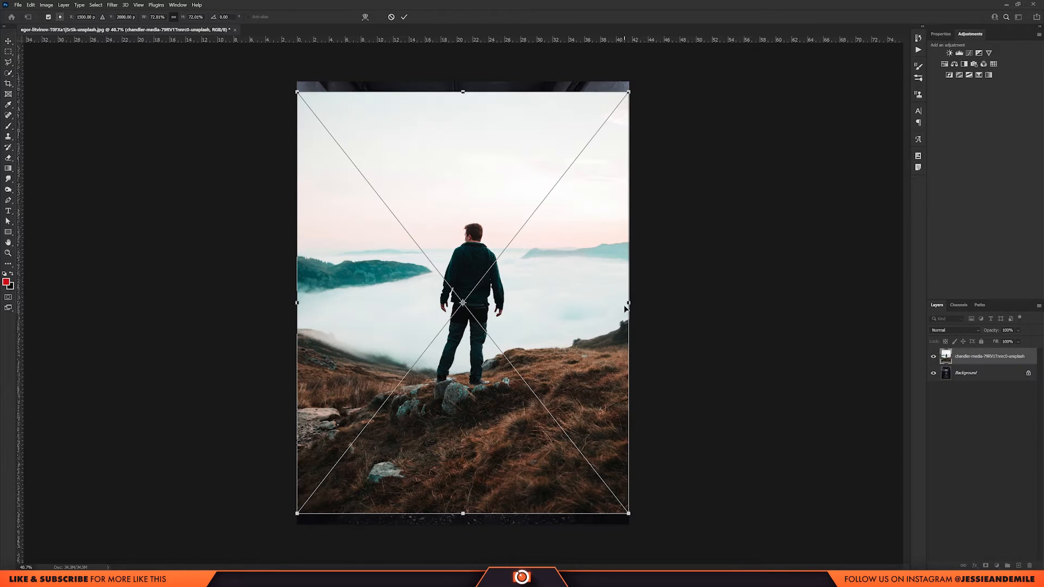
pyautogui.moveTo(638, 315)
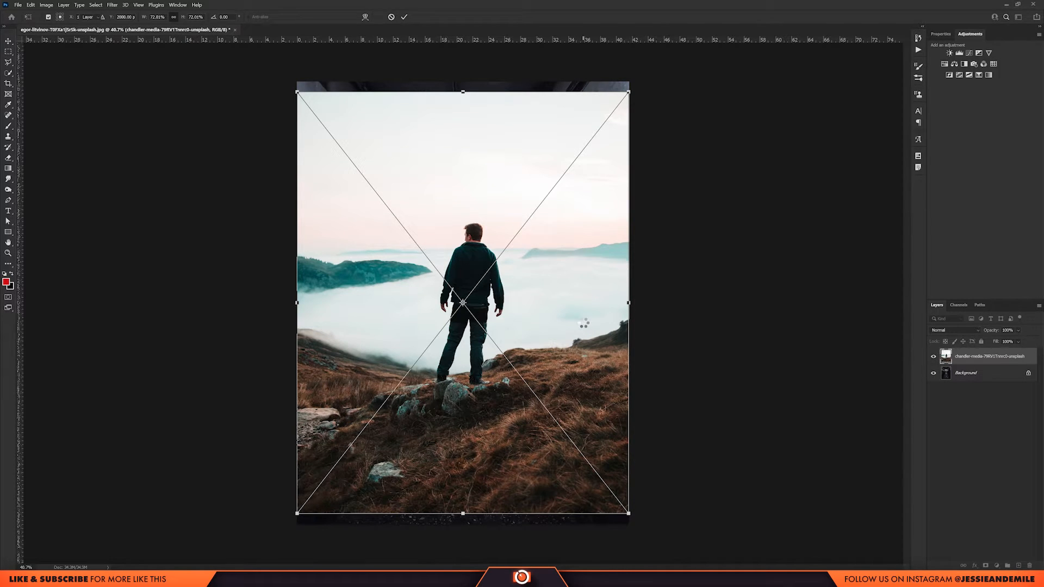
pyautogui.click(955, 330)
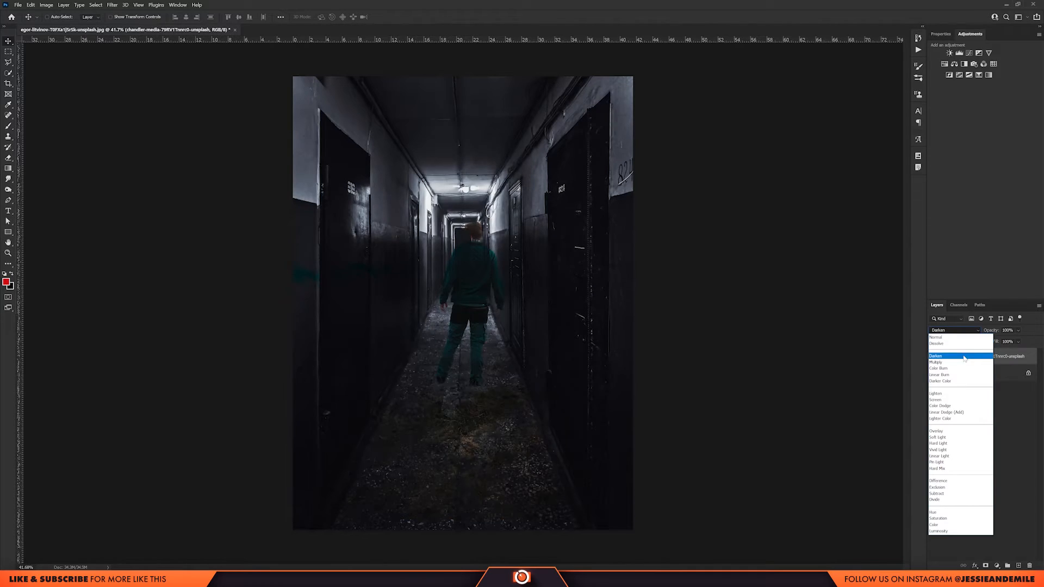
pyautogui.click(941, 381)
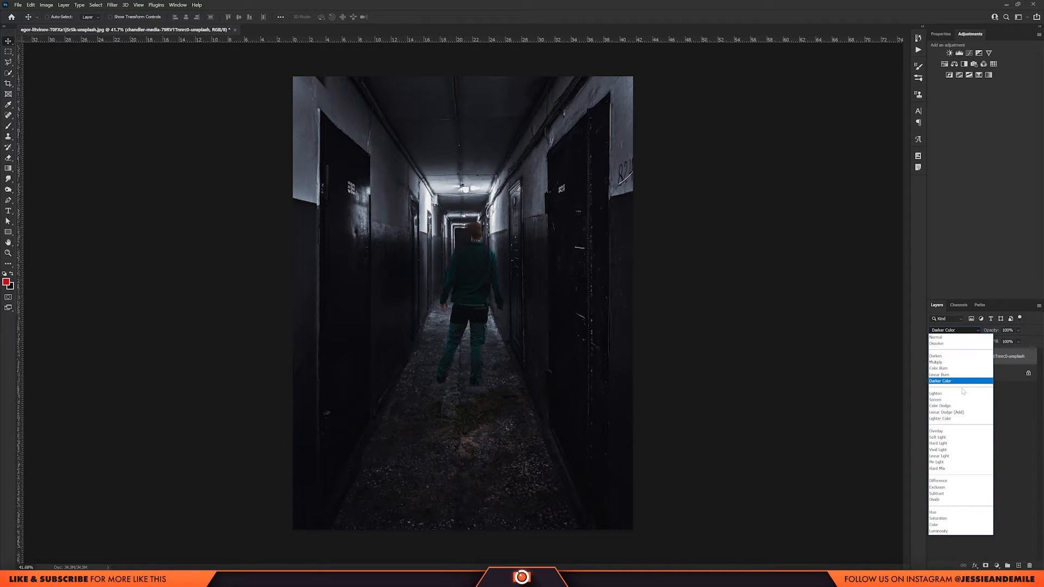
pyautogui.click(940, 382)
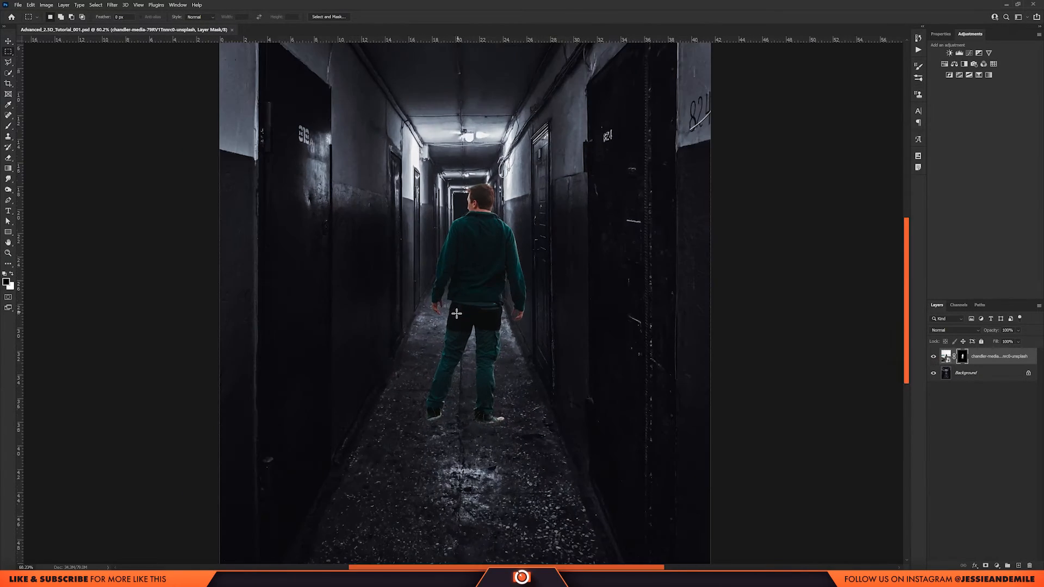
# Paint the adjustment layer mask over the man's head.
pyautogui.scroll(-3)
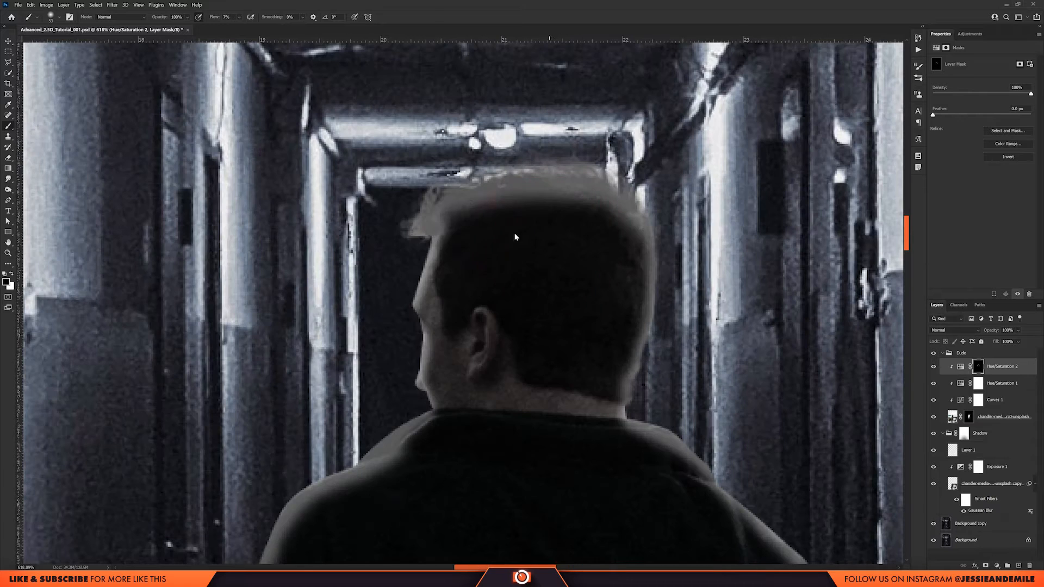
pyautogui.moveTo(513, 237); pyautogui.dragTo(536, 214)
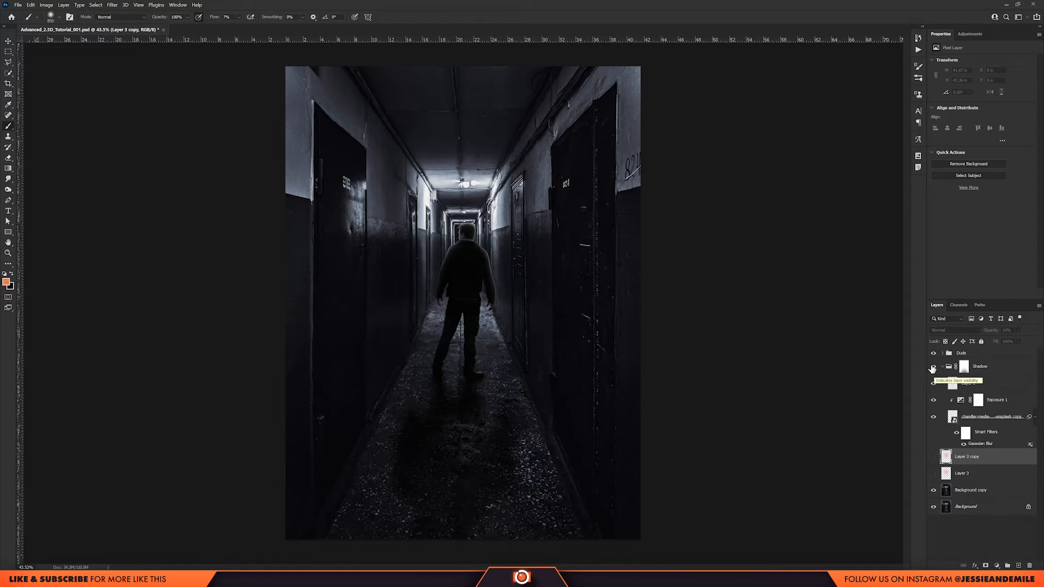
# Hide the man and shadow layers in the Layers panel.
pyautogui.click(933, 353)
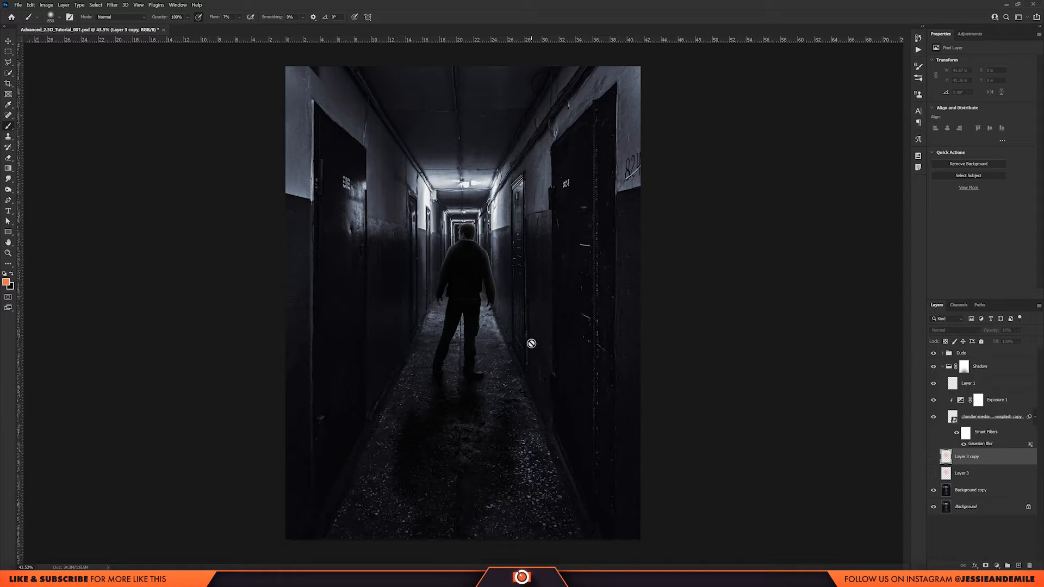
pyautogui.moveTo(934, 371)
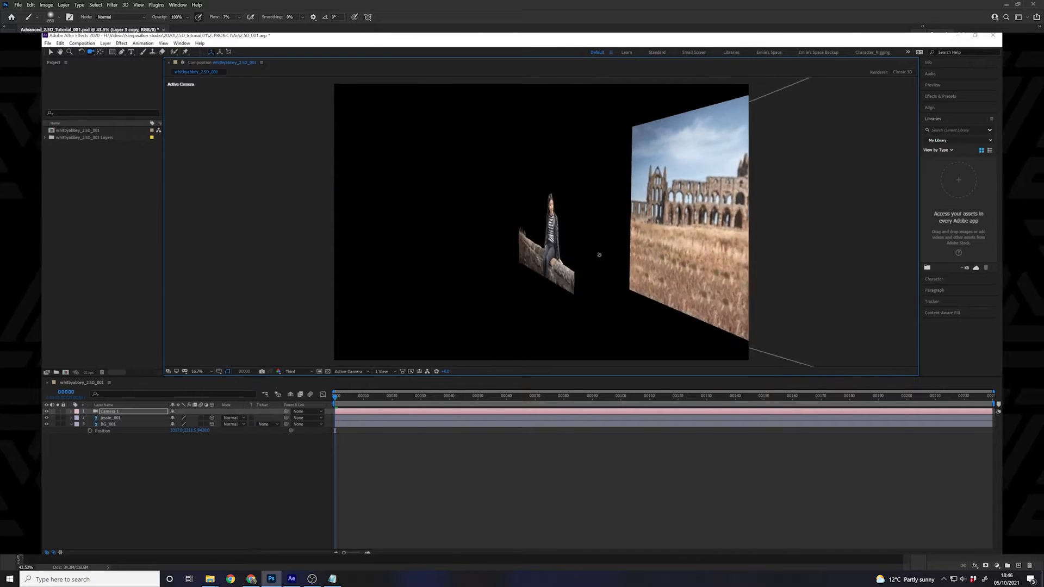
# Switch from After Effects back to the corridor document in Photoshop.
pyautogui.click(270, 579)
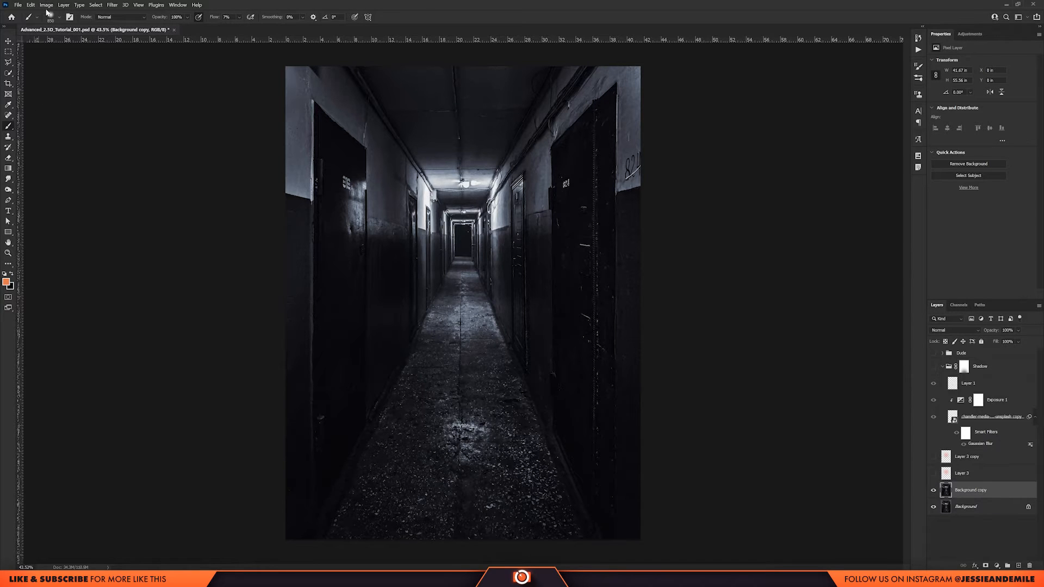
# Open Filter > Vanishing Point on the corridor and zoom the preview out.
pyautogui.click(139, 5)
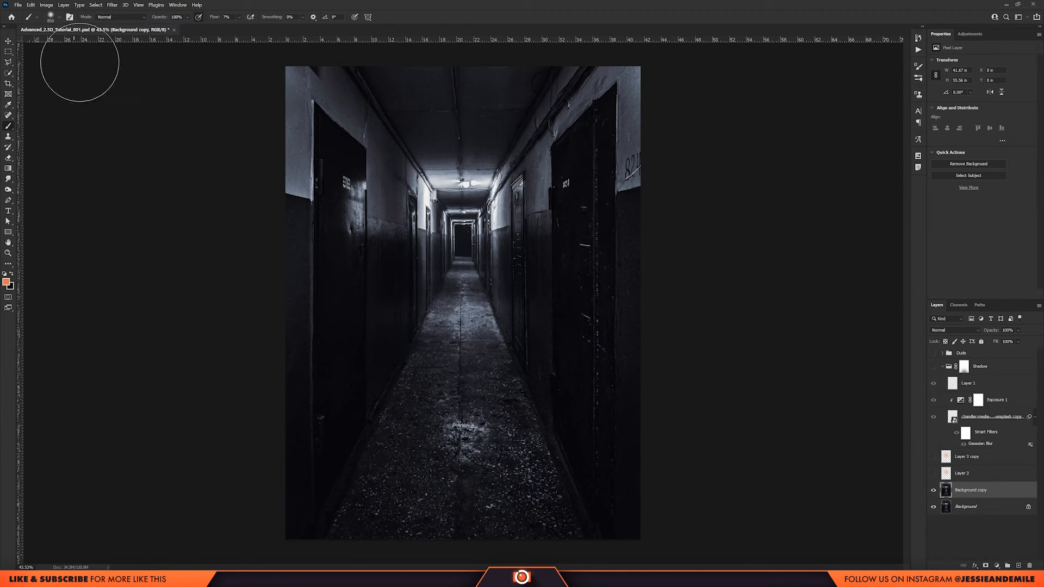
pyautogui.click(112, 5)
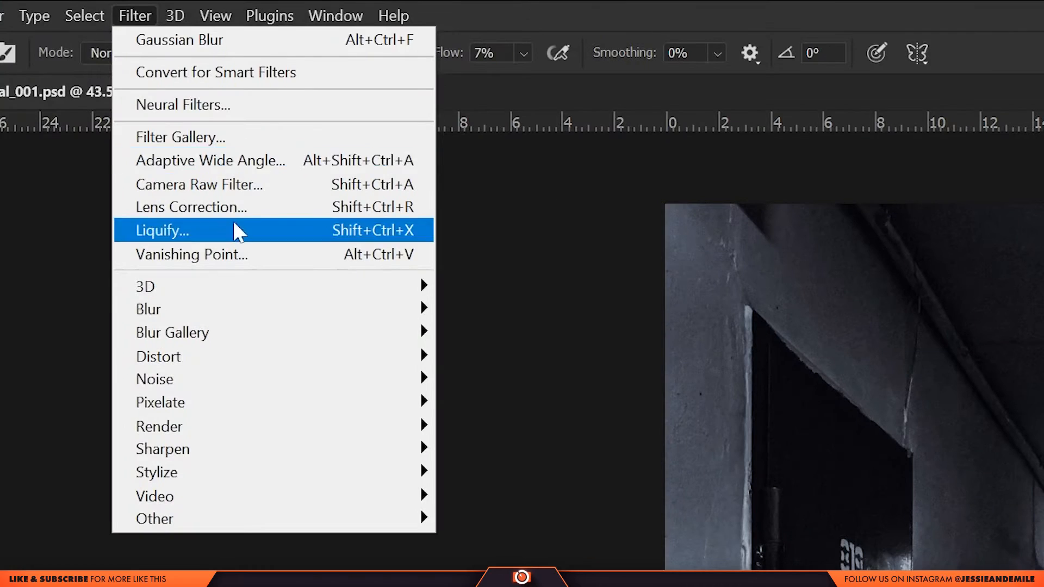
pyautogui.moveTo(408, 260)
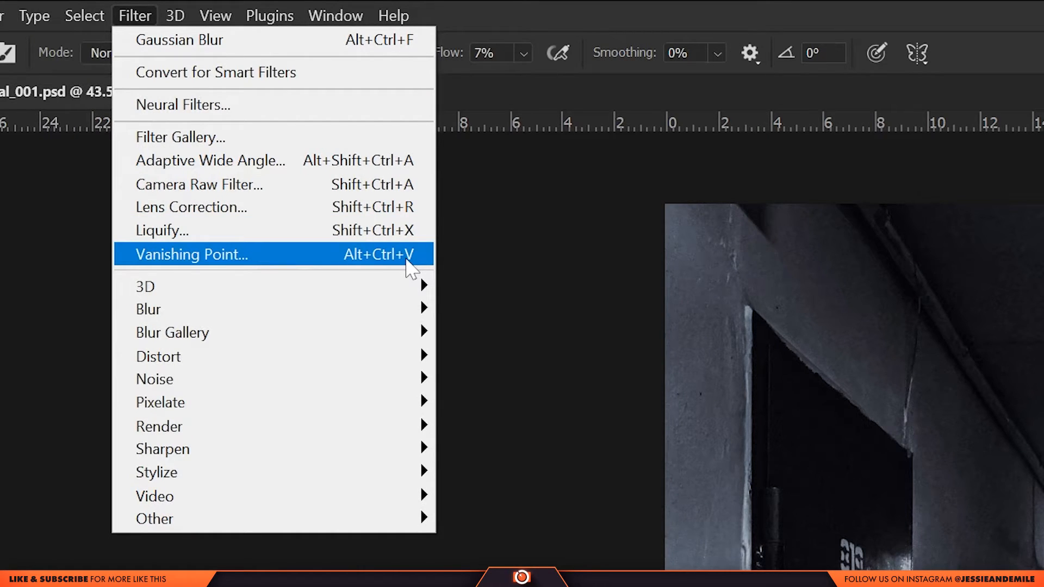
pyautogui.click(190, 255)
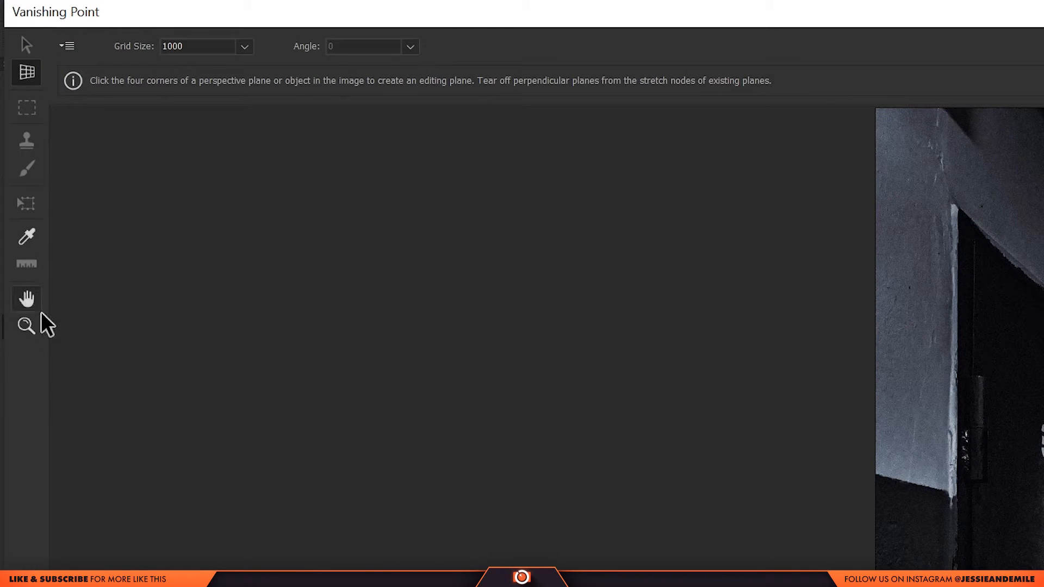
pyautogui.click(26, 326)
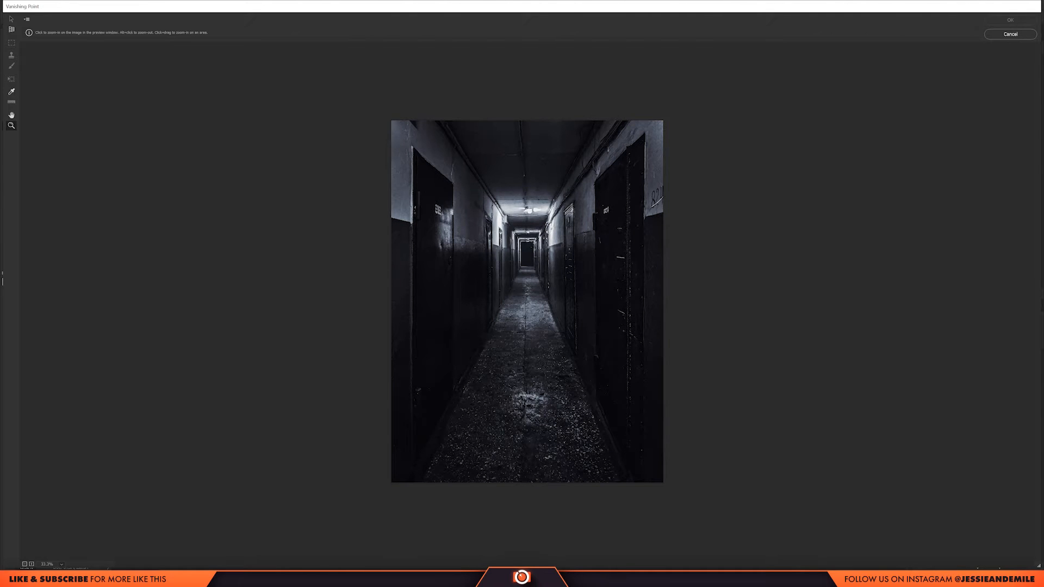
pyautogui.moveTo(11, 29)
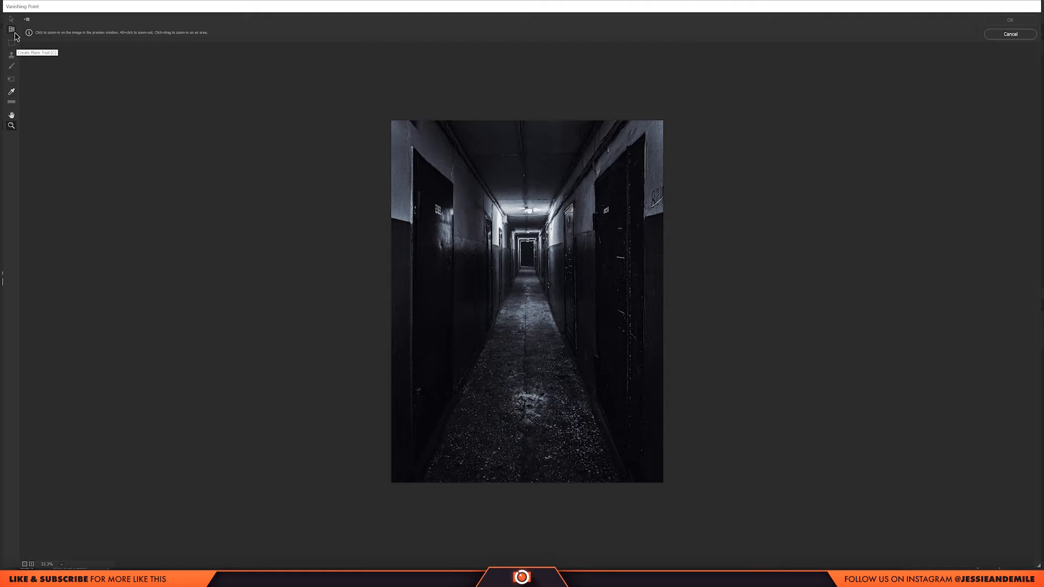
# Create and adjust a perspective plane on the corridor floor using four corners.
pyautogui.click(12, 29)
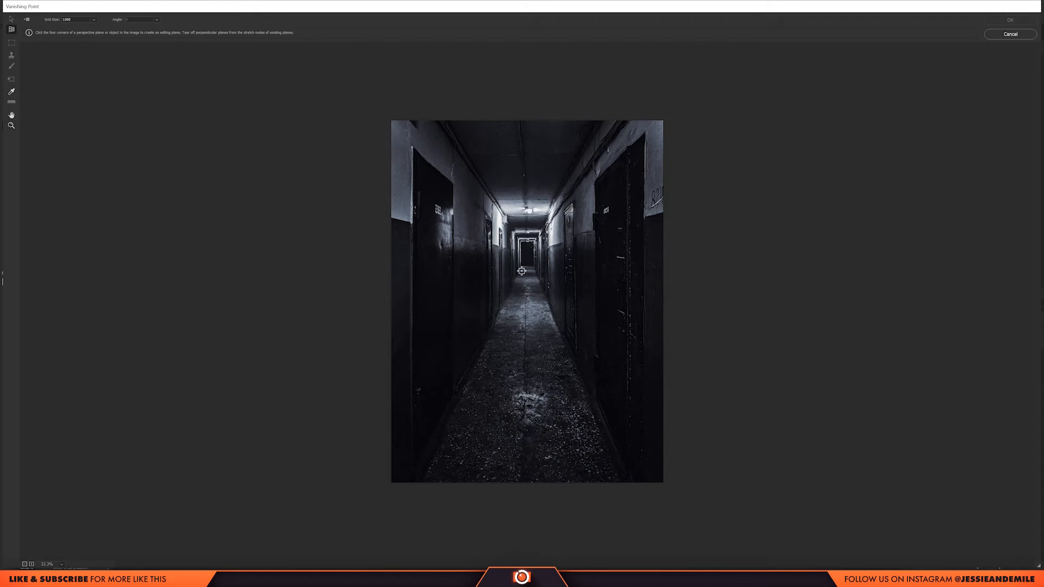
pyautogui.moveTo(587, 478)
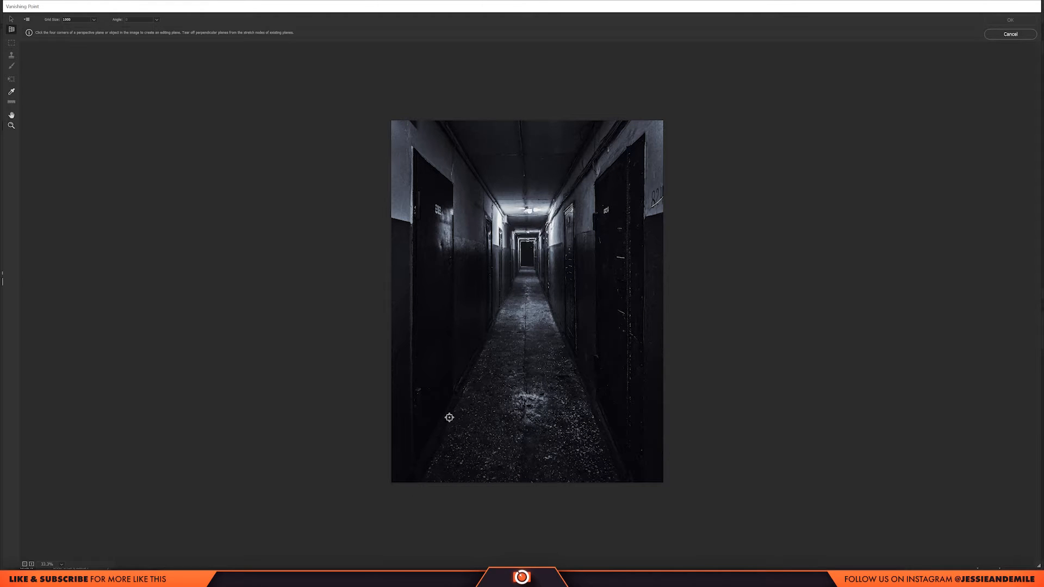
pyautogui.moveTo(522, 265)
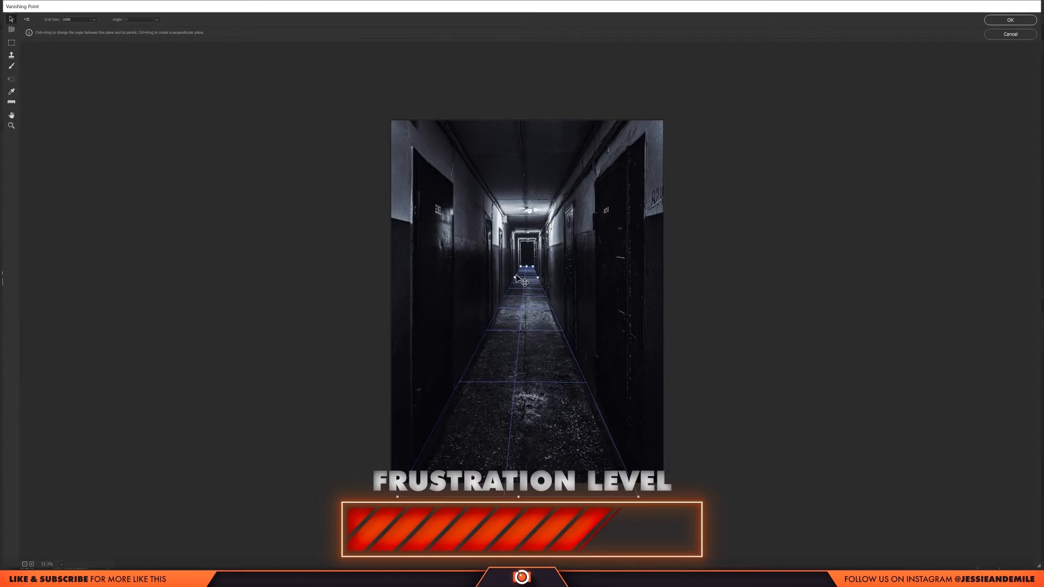
pyautogui.click(12, 30)
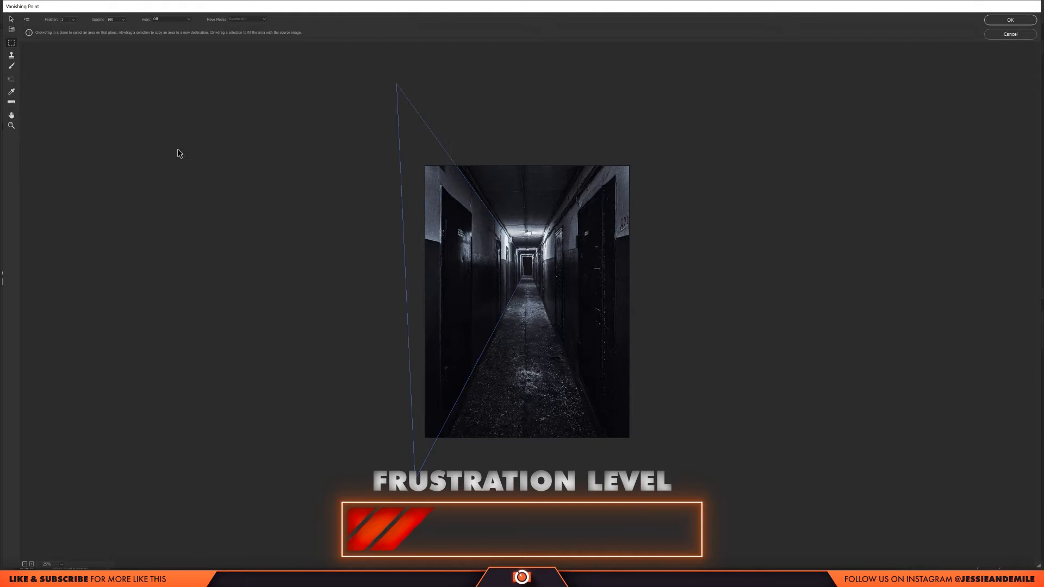
# Extend connected perspective planes up the right wall and adjust the wall plane's angle.
pyautogui.click(12, 32)
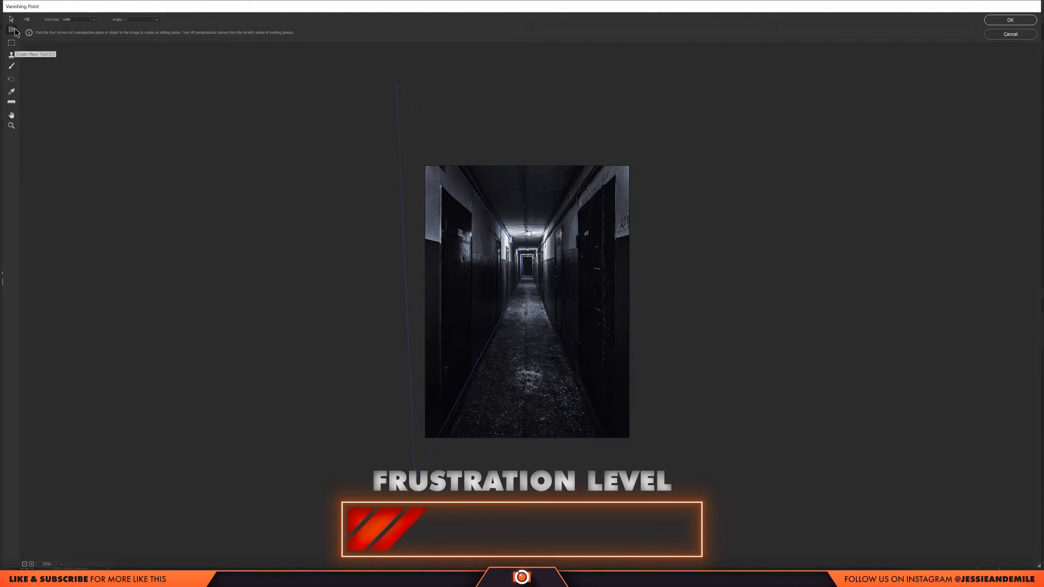
pyautogui.click(520, 290)
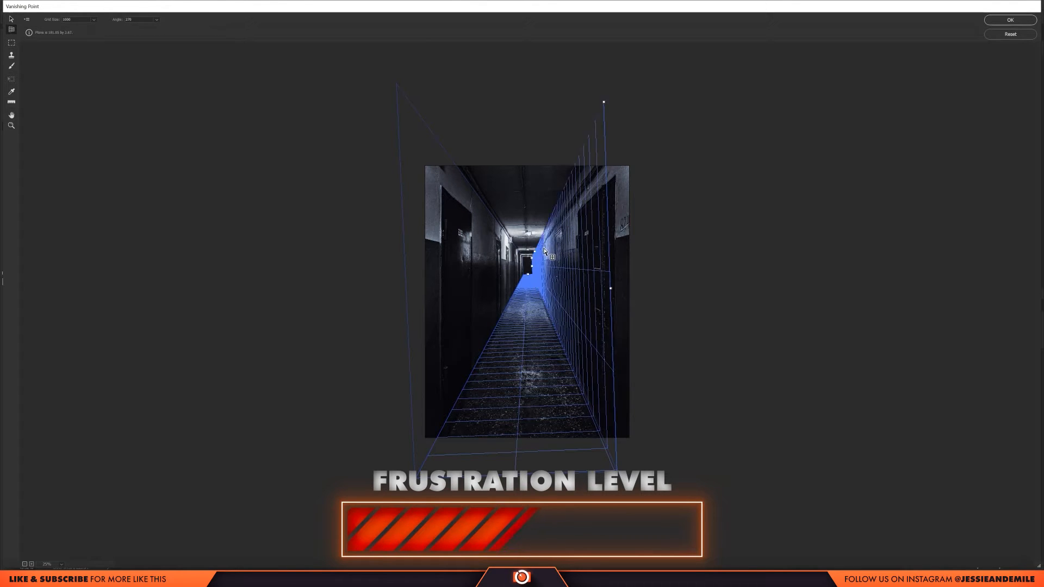
pyautogui.moveTo(603, 102); pyautogui.dragTo(604, 135)
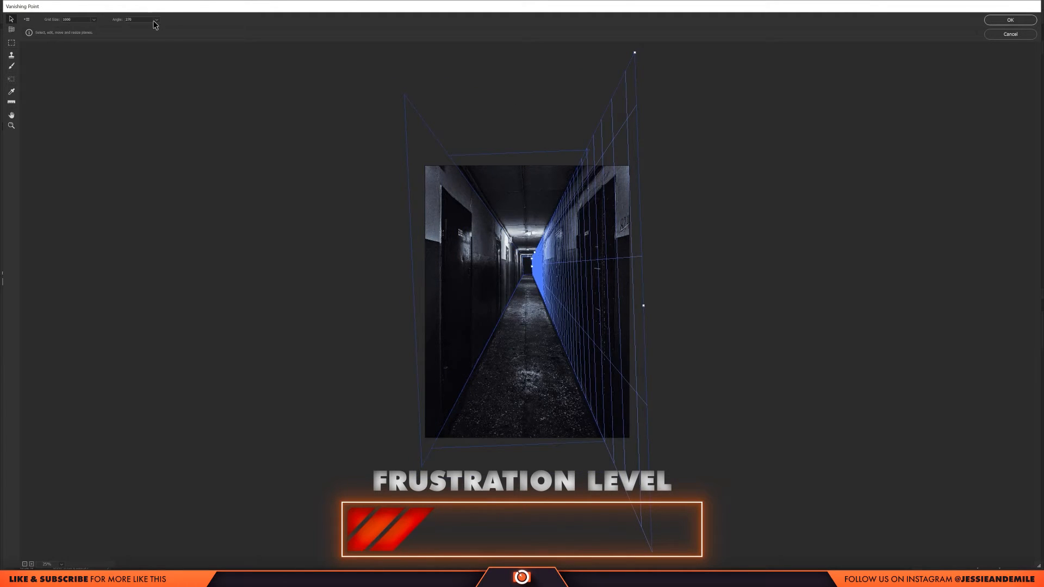
pyautogui.moveTo(187, 25)
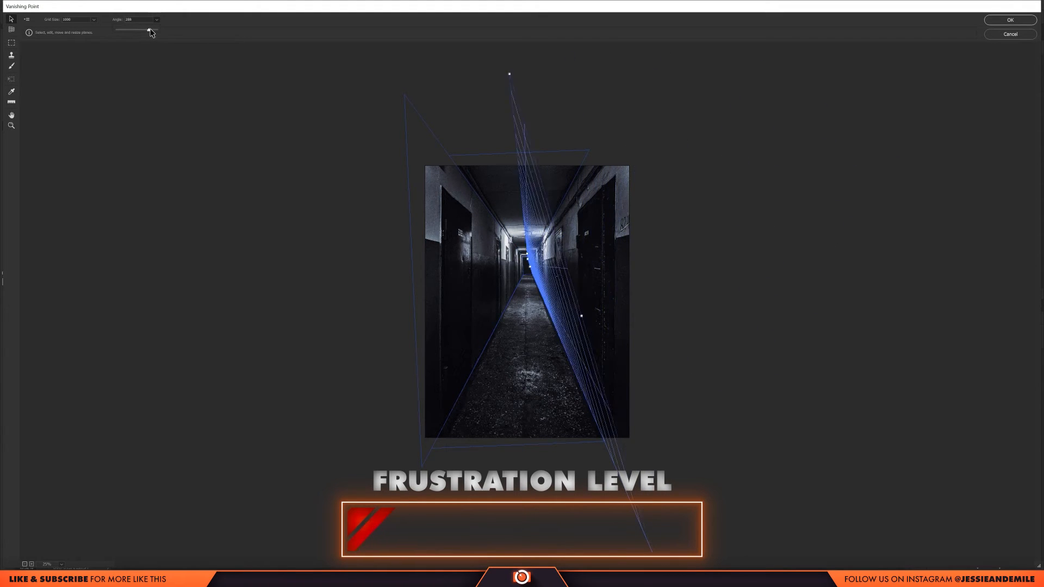
pyautogui.moveTo(149, 29); pyautogui.dragTo(145, 28)
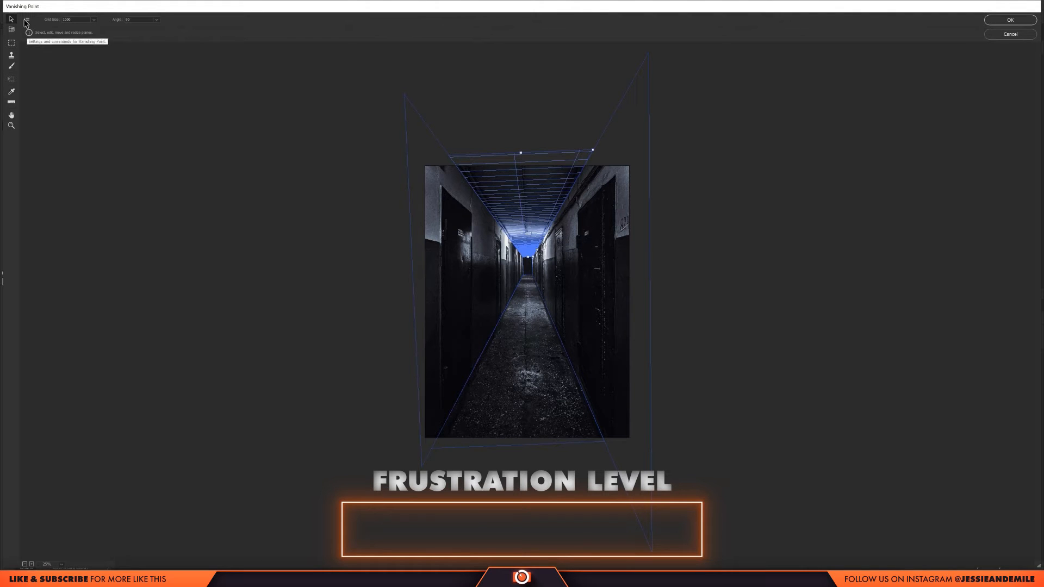
# Align the floor, wall and ceiling plane corners to the corridor with Edit Plane.
pyautogui.click(28, 21)
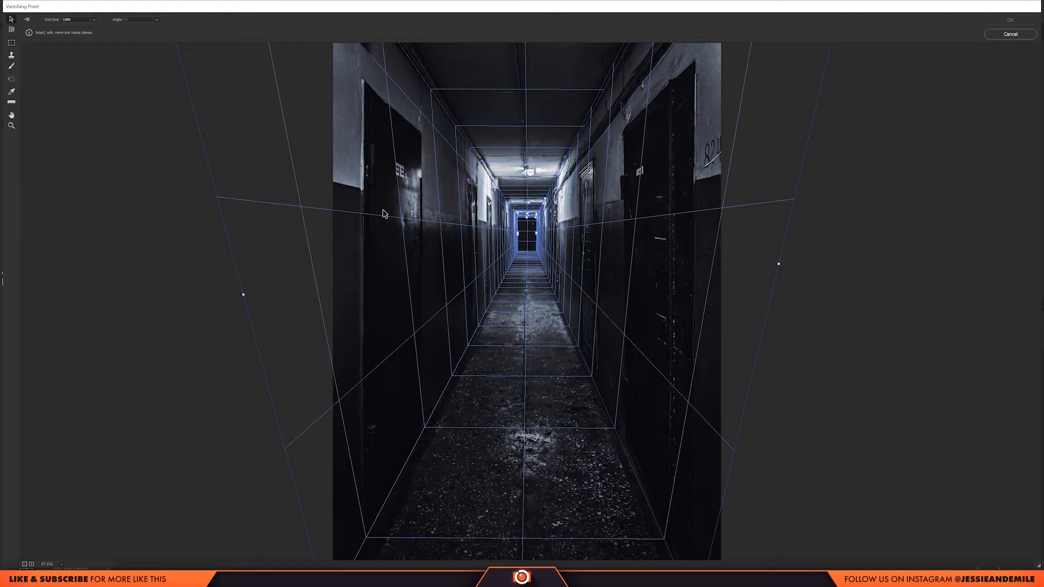
pyautogui.moveTo(227, 283)
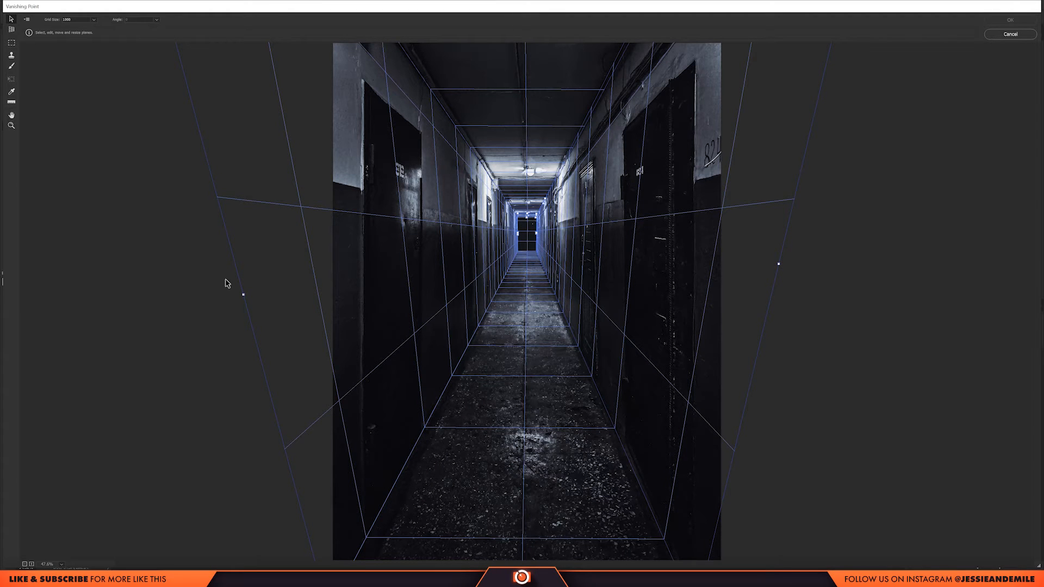
# Export the planes as a .vpe for After Effects, close Vanishing Point, select the Dude group.
pyautogui.click(27, 18)
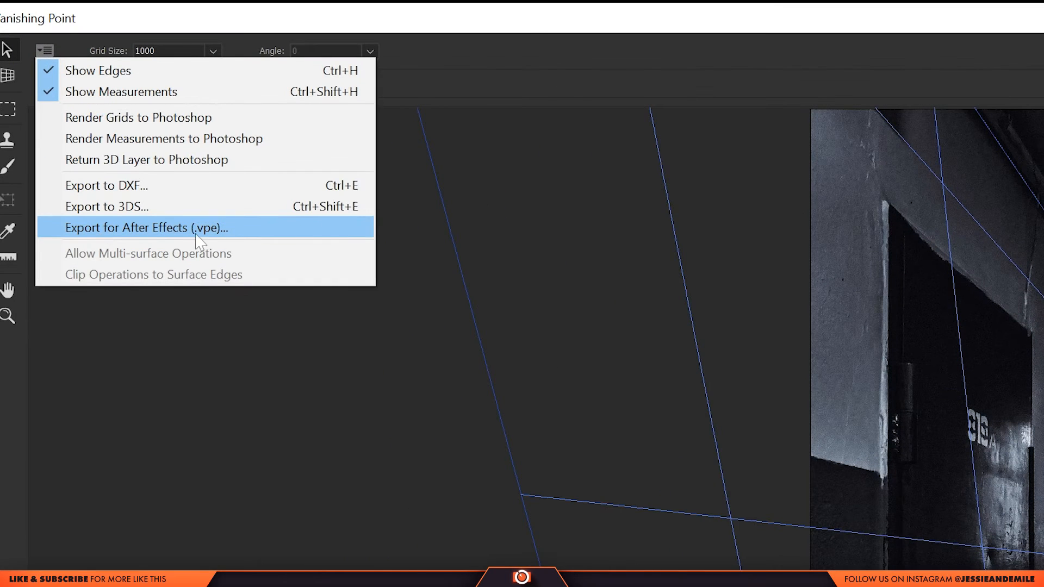
pyautogui.moveTo(174, 243)
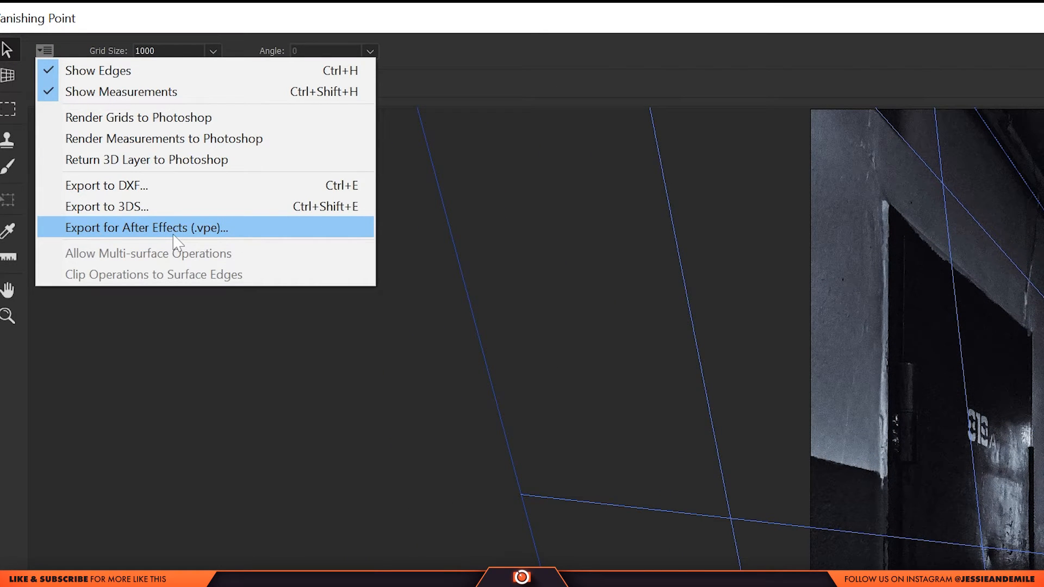
pyautogui.moveTo(220, 209)
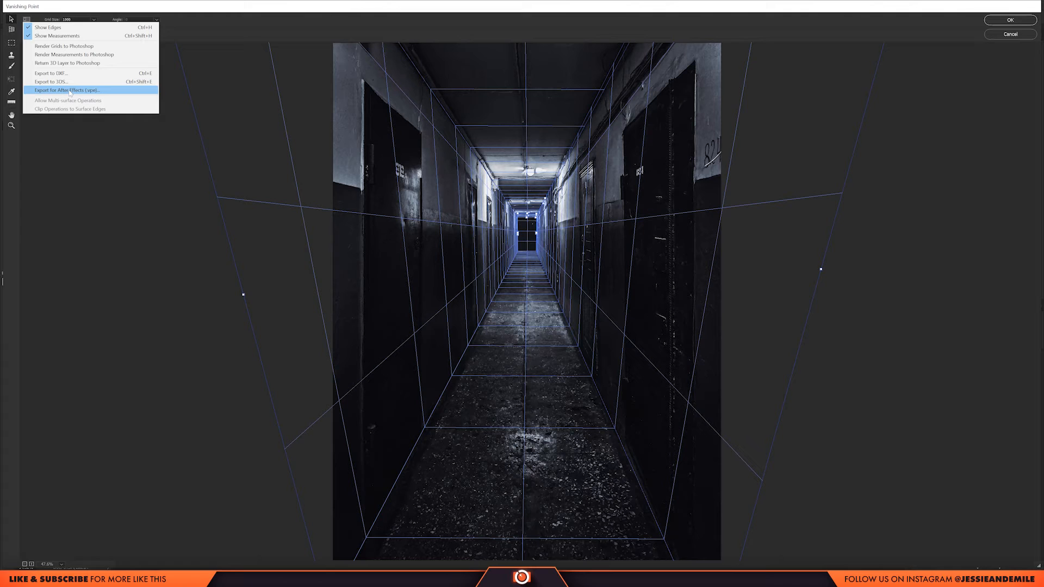
pyautogui.moveTo(492, 275)
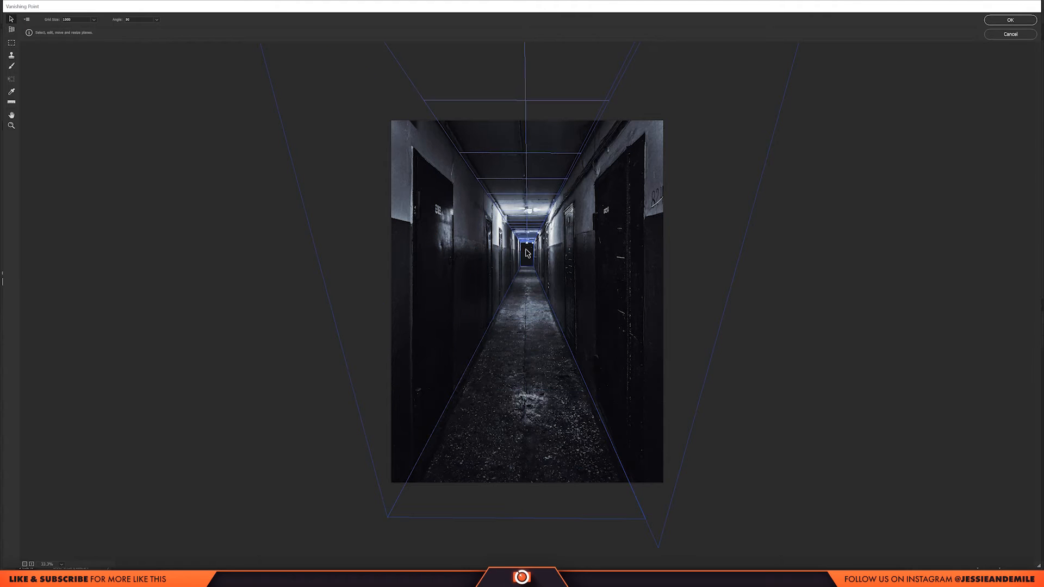
pyautogui.click(26, 19)
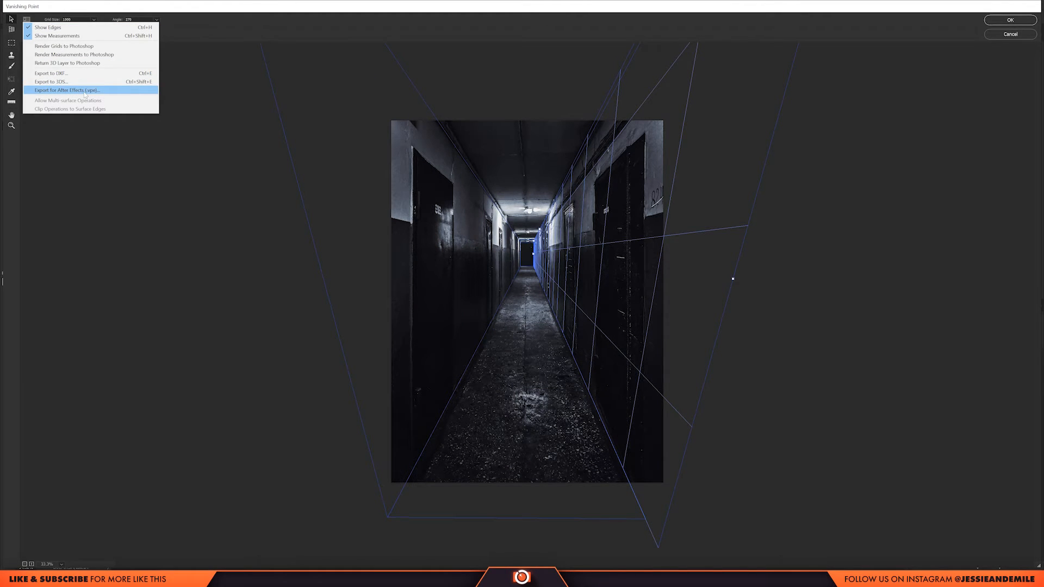
pyautogui.click(66, 90)
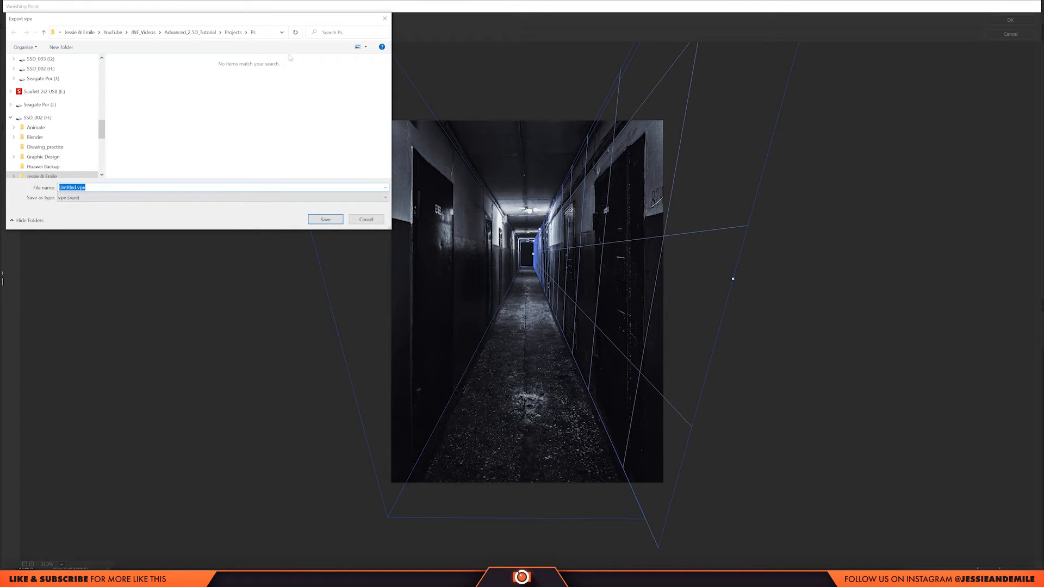
pyautogui.click(365, 220)
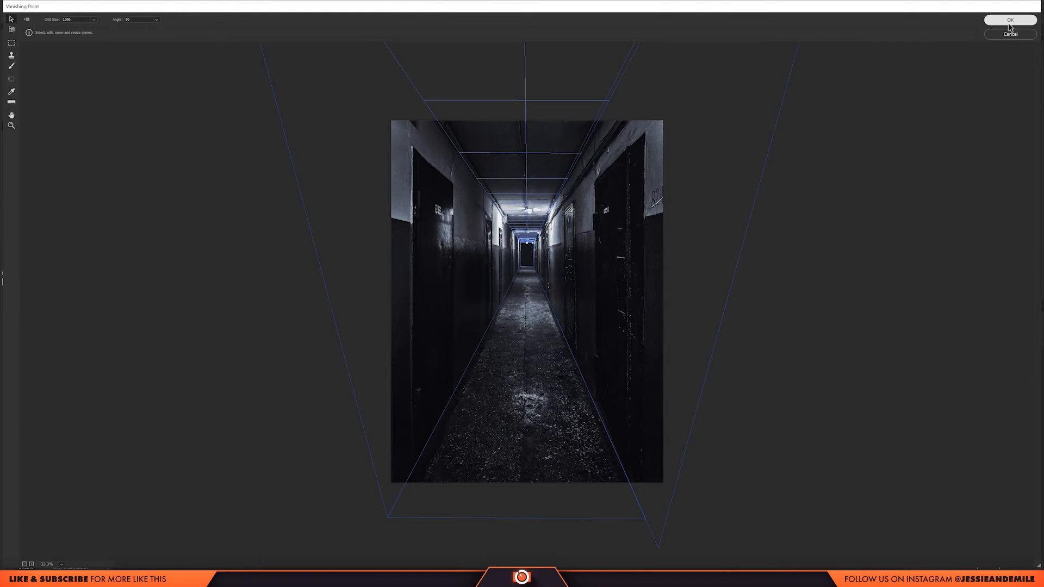
pyautogui.click(1010, 19)
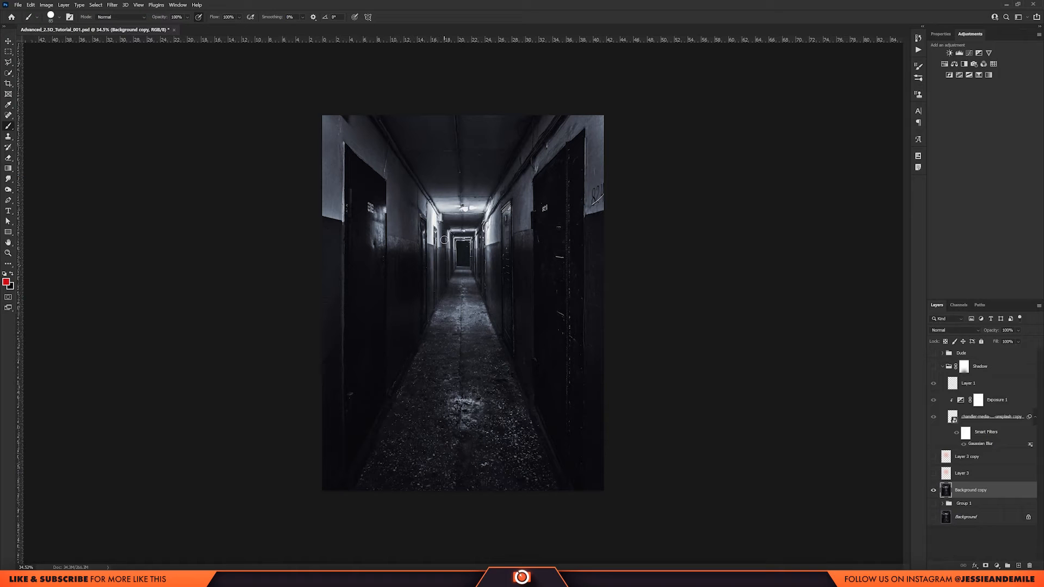
pyautogui.moveTo(329, 362)
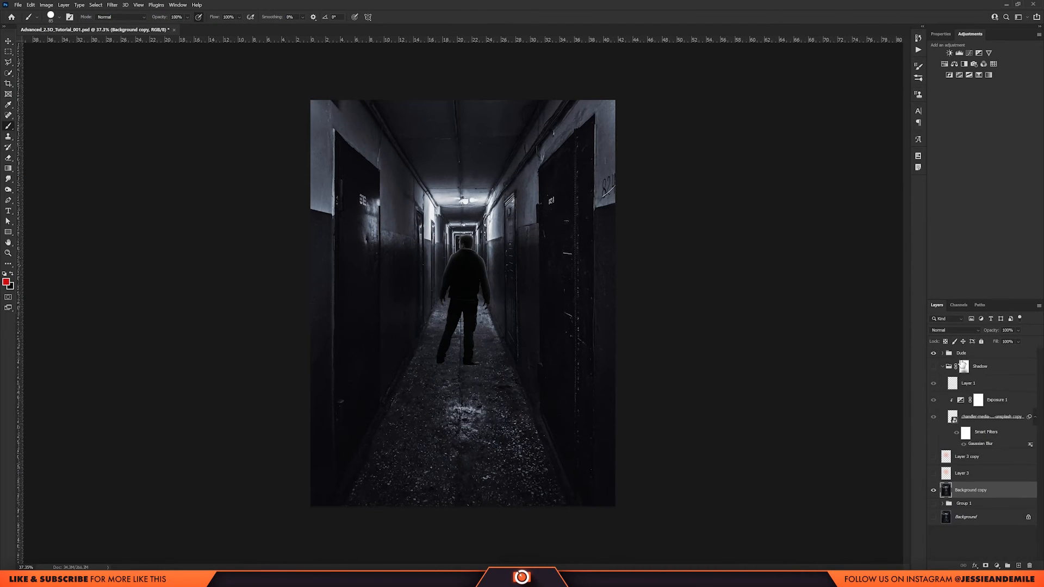
pyautogui.click(962, 353)
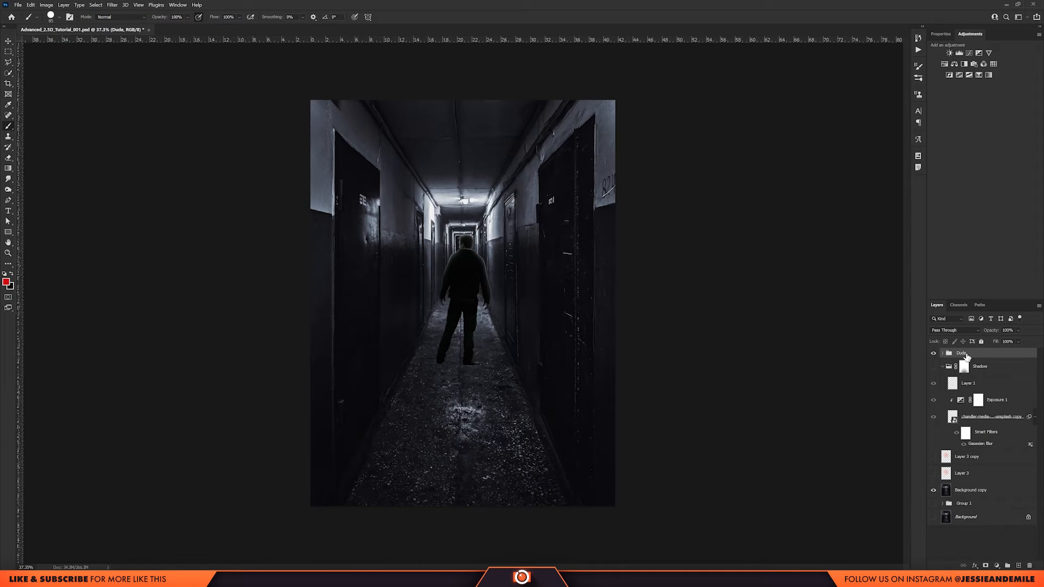
# Quick Export the Dude group as a PNG named dude_001.
pyautogui.rightClick(961, 353)
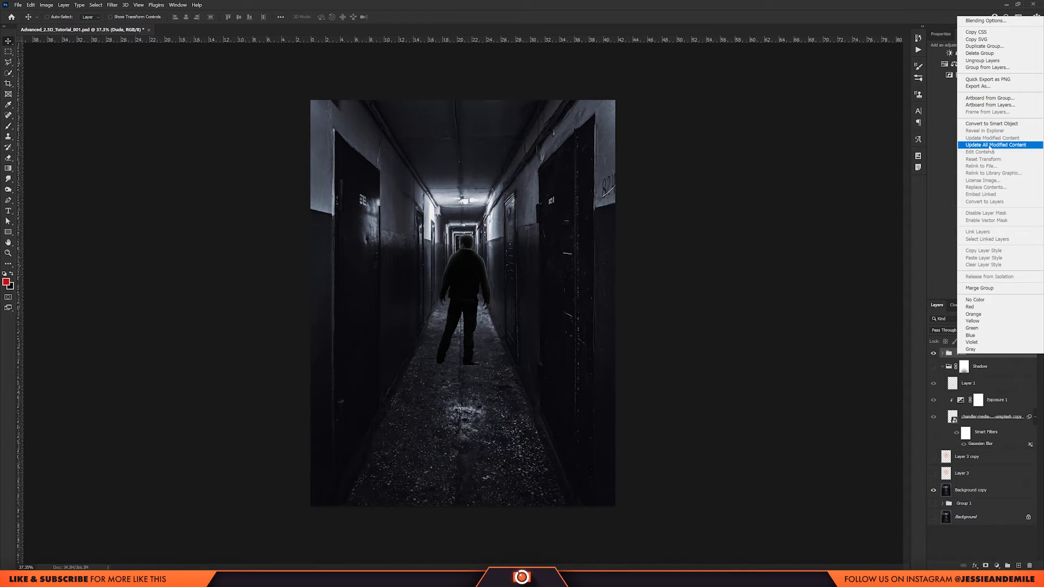
pyautogui.moveTo(988, 80)
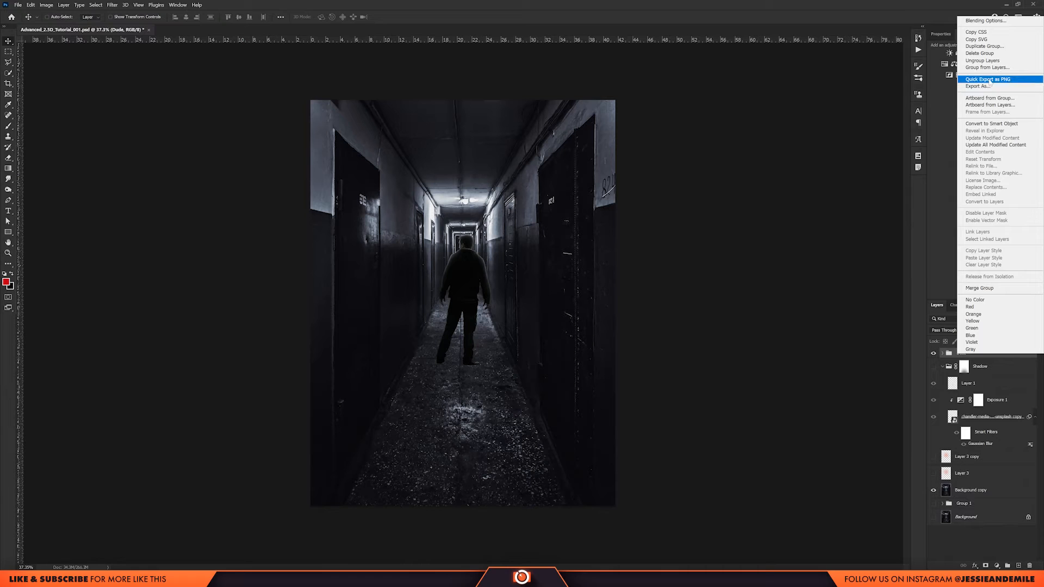
pyautogui.click(981, 86)
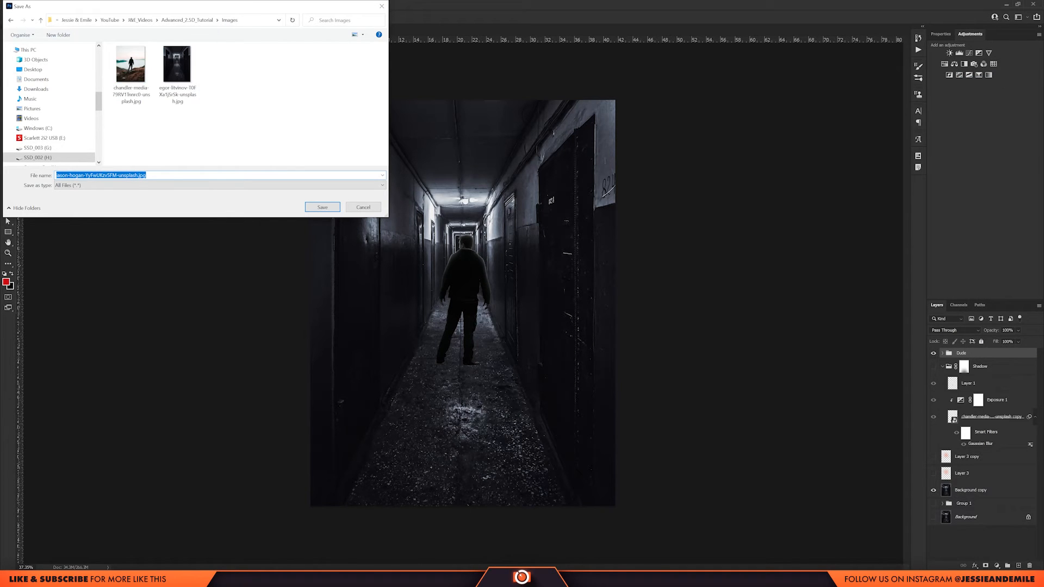
pyautogui.write('dude_001')
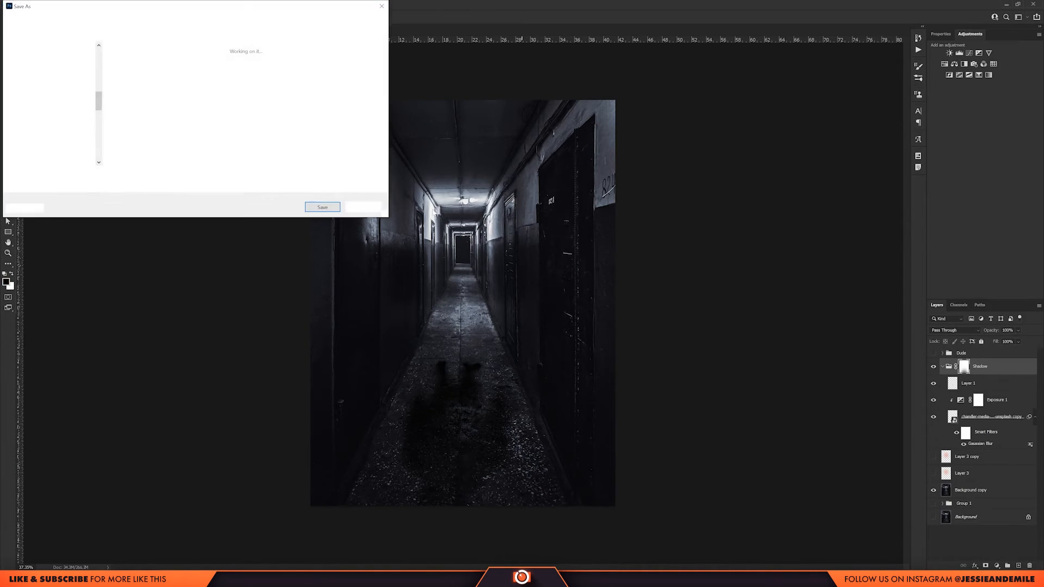
pyautogui.click(322, 207)
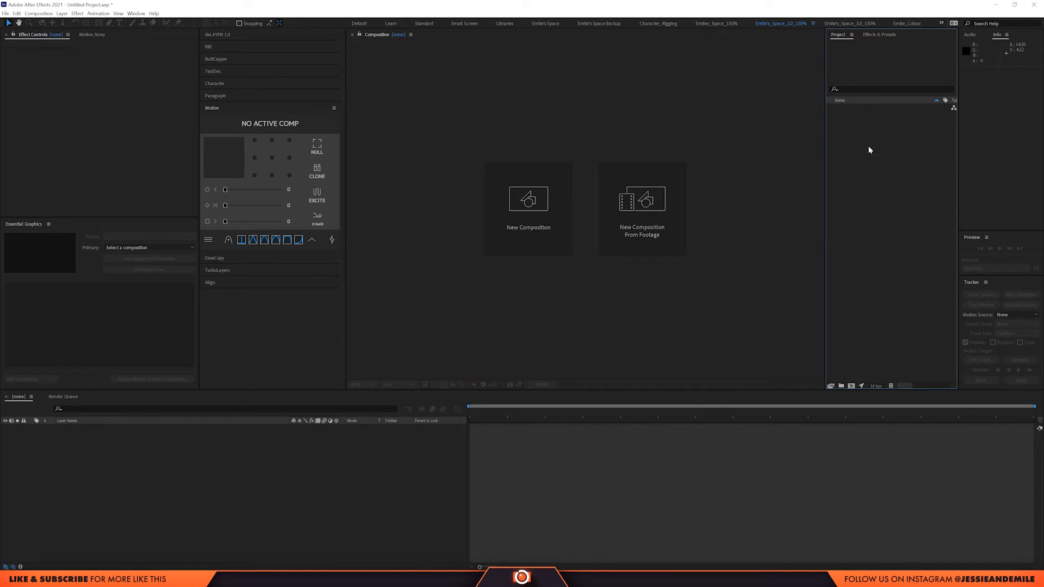
pyautogui.moveTo(859, 192)
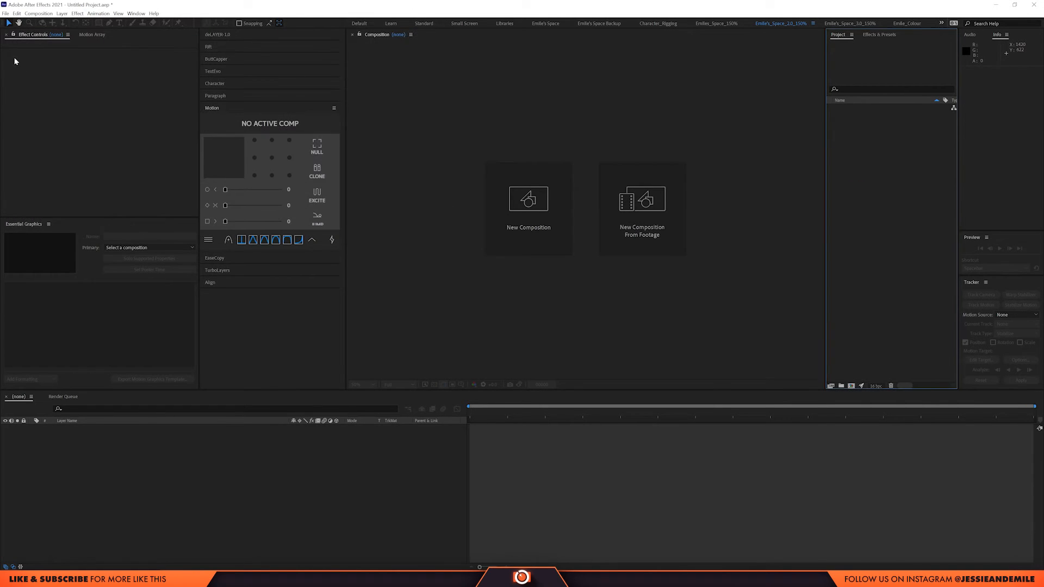
# Import vanishingpoint_001.vpe as a Vanishing Point file and open its new composition.
pyautogui.click(6, 12)
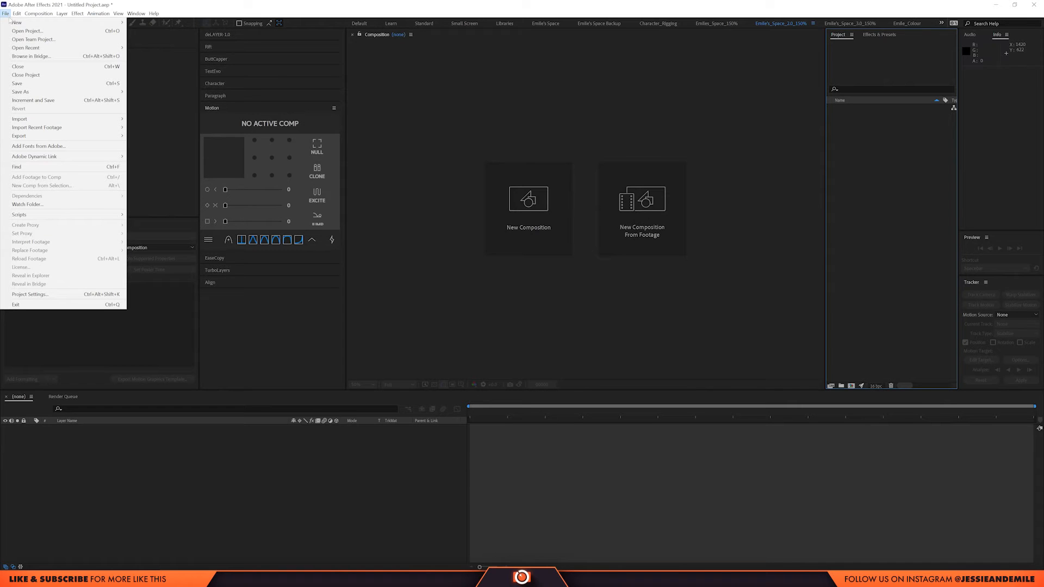
pyautogui.moveTo(20, 118)
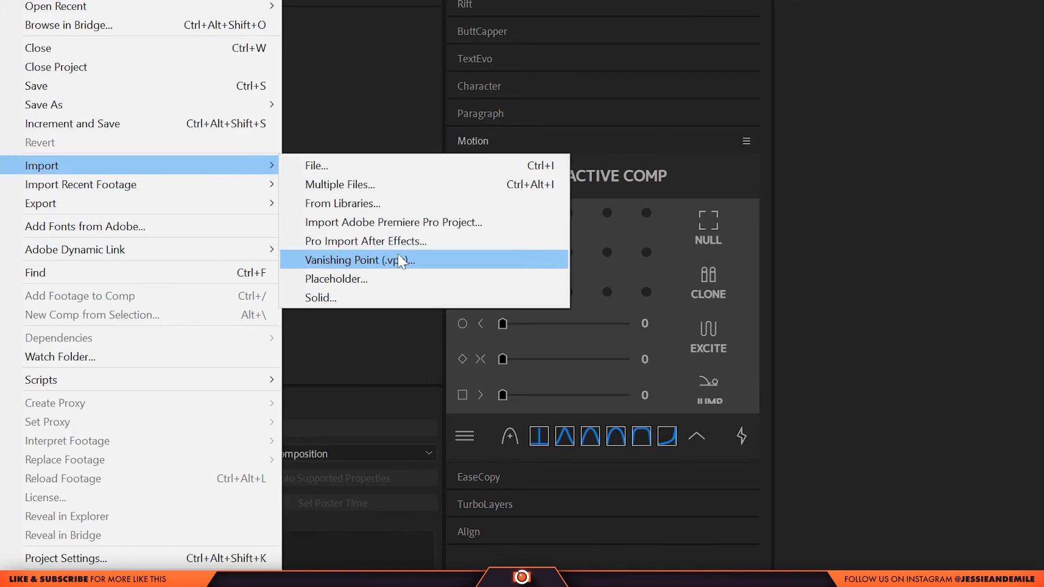
pyautogui.click(359, 261)
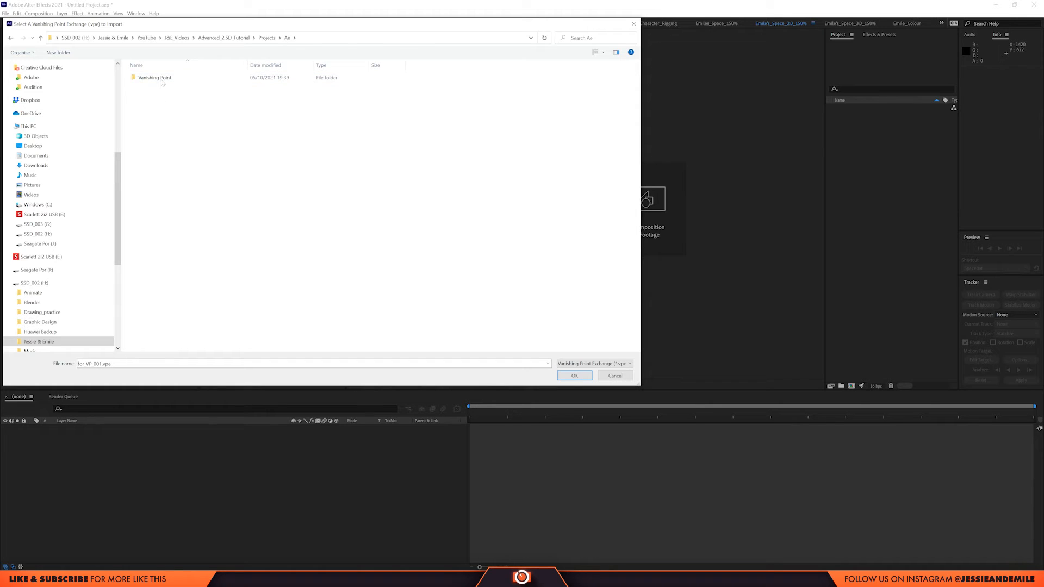
pyautogui.doubleClick(155, 77)
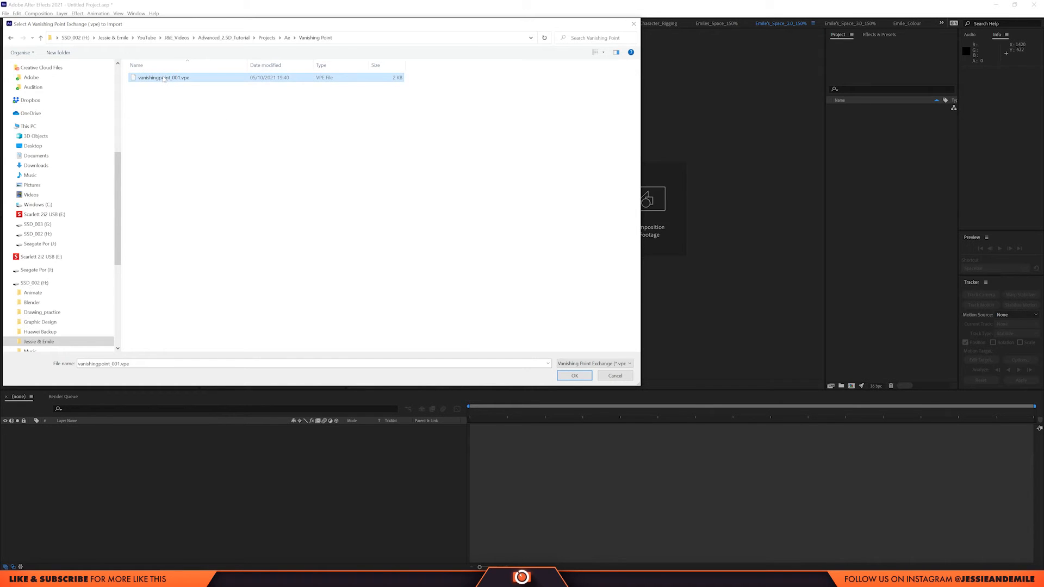
pyautogui.click(574, 376)
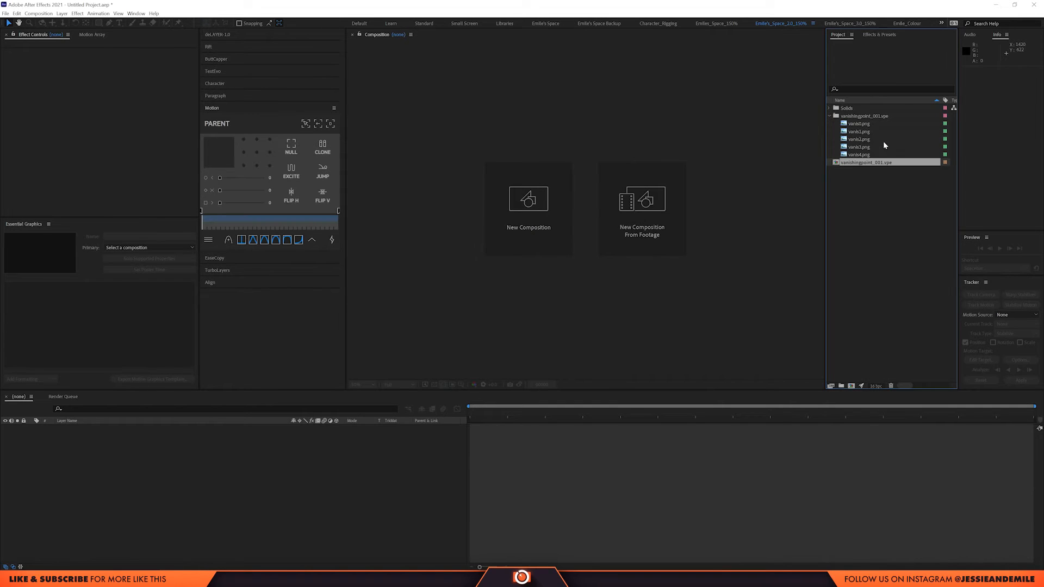
pyautogui.doubleClick(865, 162)
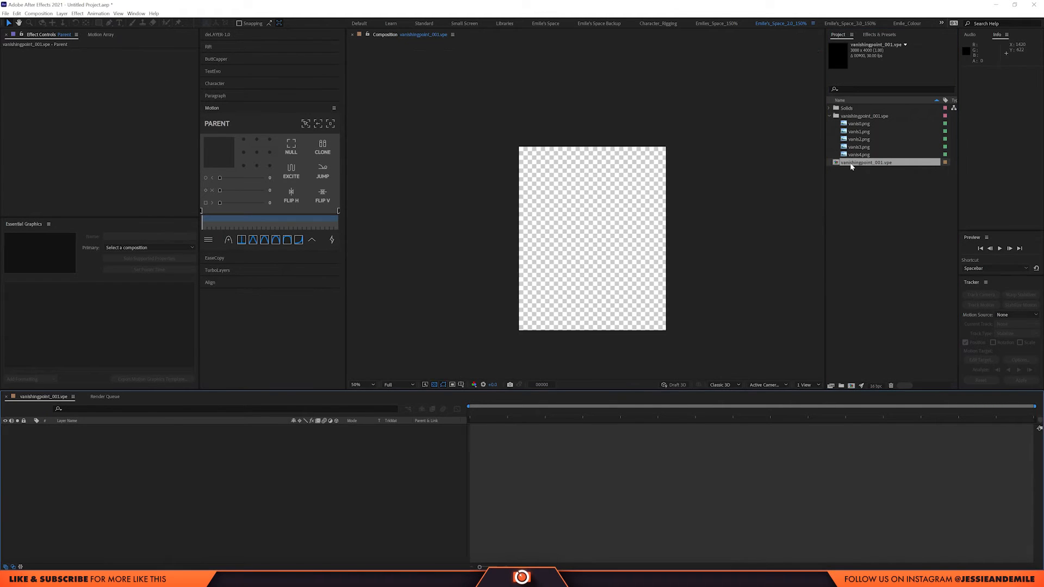
pyautogui.doubleClick(865, 162)
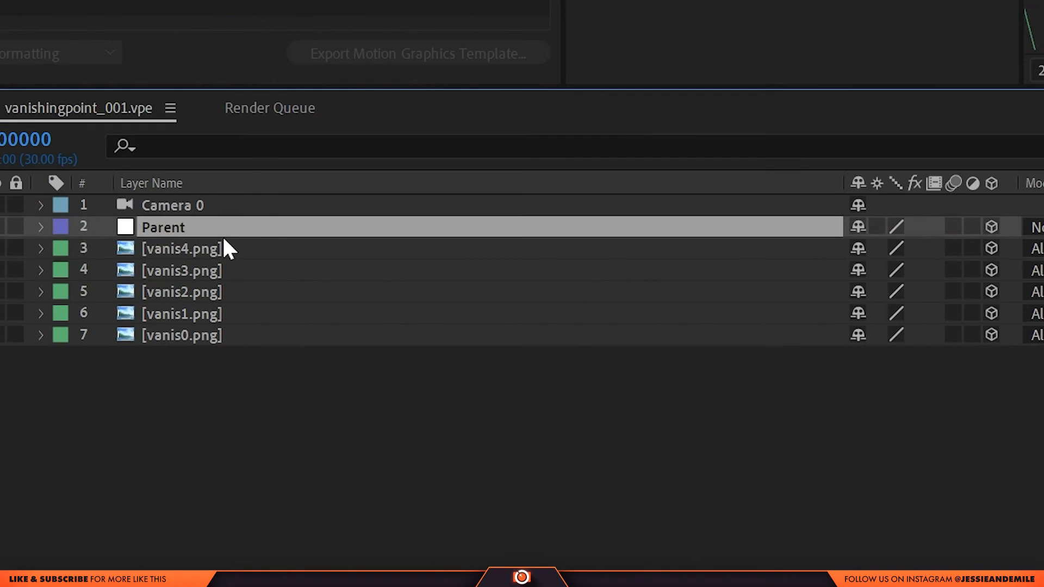
# Parent layers vanis0–vanis4.png to the 2. Parent null and check Custom View 1.
pyautogui.click(40, 227)
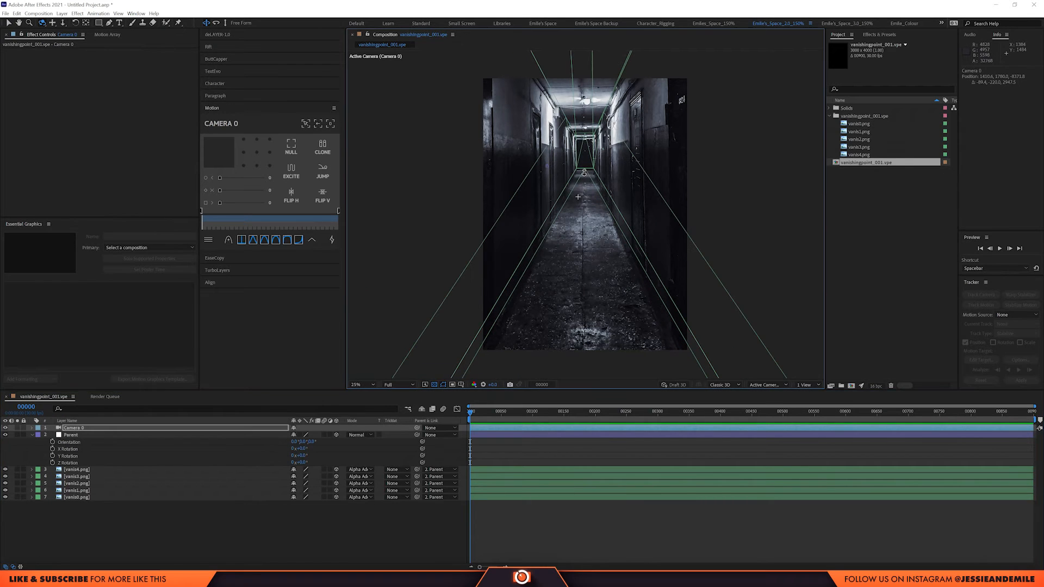
pyautogui.click(398, 384)
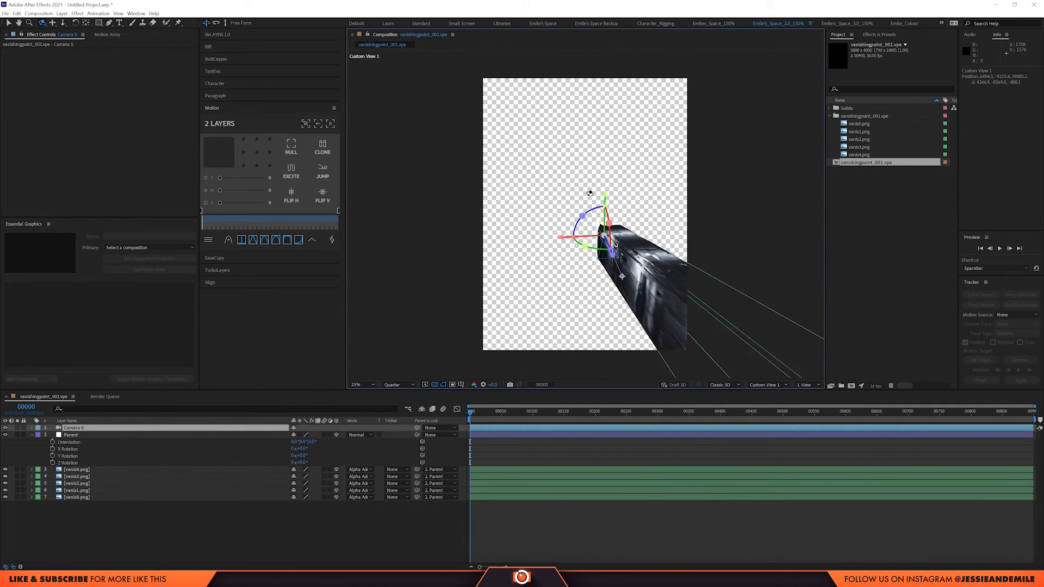
pyautogui.click(766, 385)
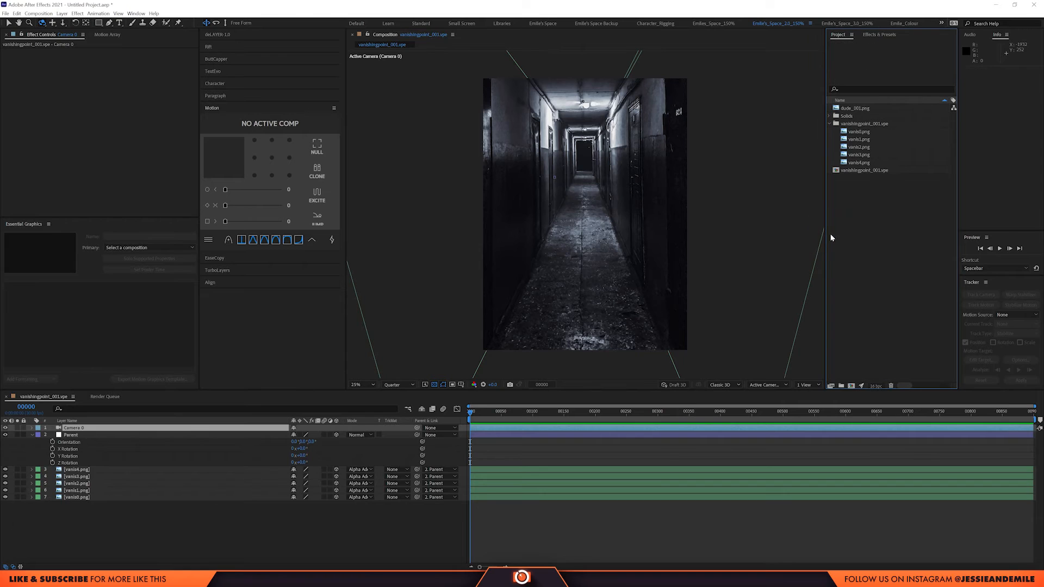
# Import dude_001.png and Shadow.png into the vanishingpoint_001.vpe timeline.
pyautogui.click(855, 107)
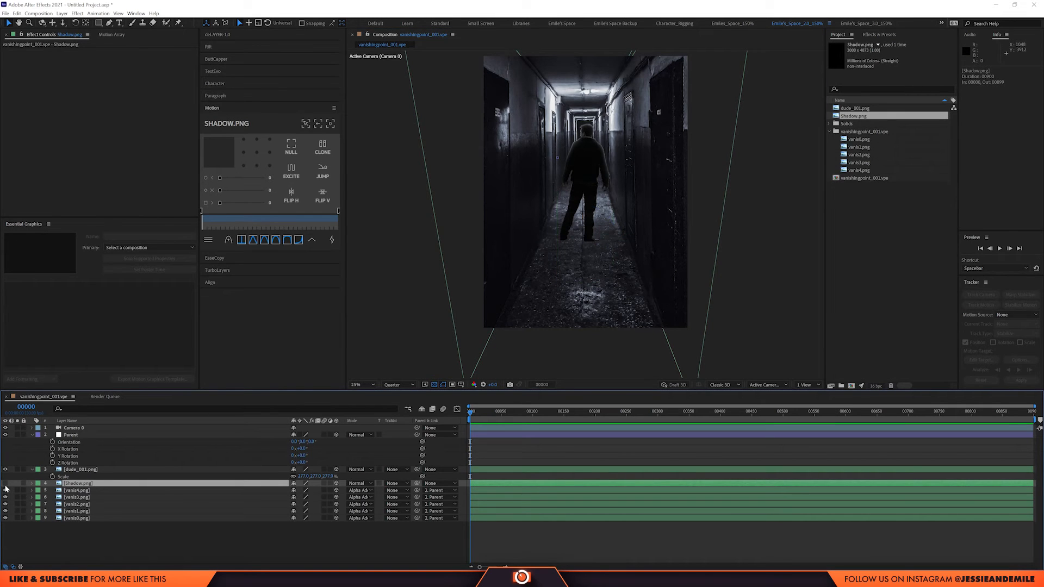
pyautogui.click(76, 469)
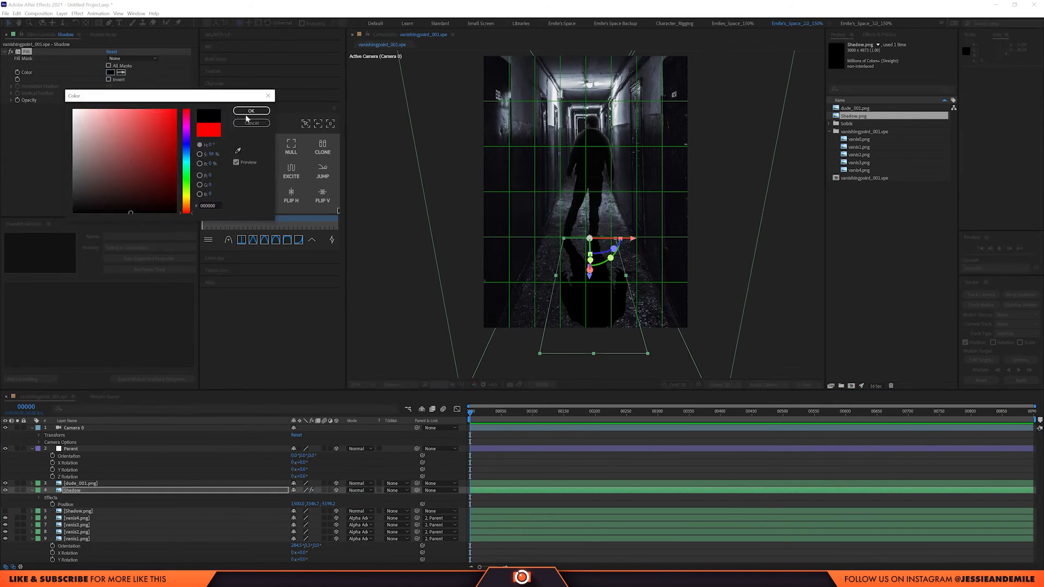
# Fill the Shadow layer with black and rotate it flat onto the floor.
pyautogui.click(252, 110)
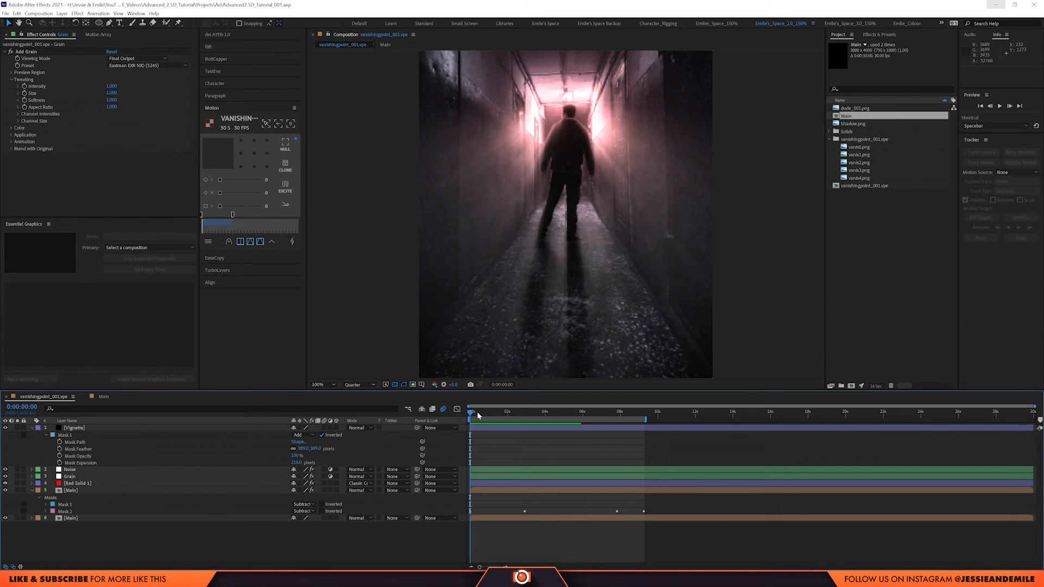
# Open Tutorial_001.aep's Main comp settings: 3000×4000 px, 30 fps, 30 seconds.
pyautogui.press('space')
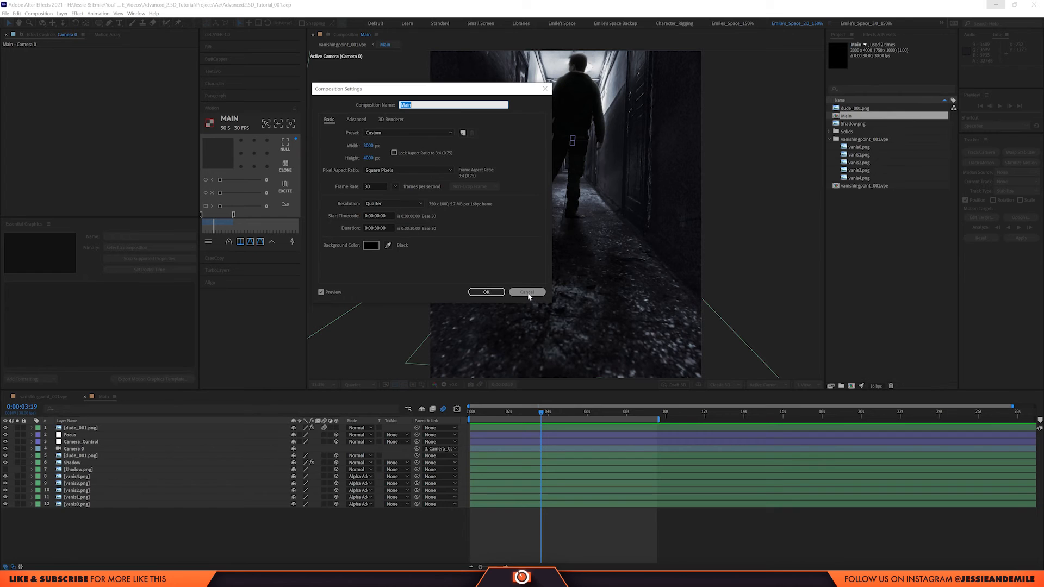
# Cancel Composition Settings and reveal keyframes on Camera_Control and Camera 0.
pyautogui.click(526, 292)
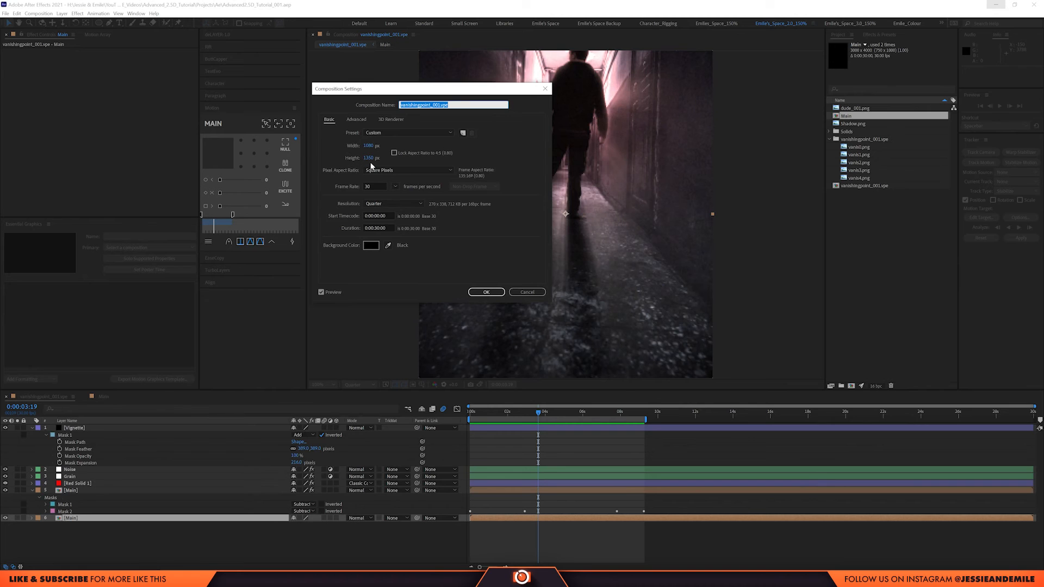
pyautogui.click(486, 291)
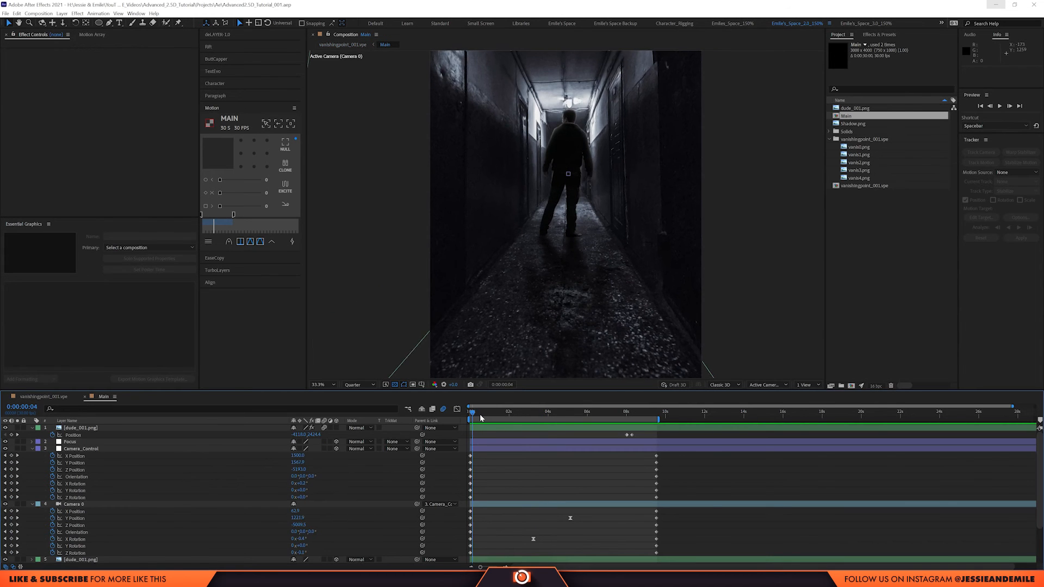
# Switch to the vanishingpoint_001.vpe comp and select Red Solid 1.
pyautogui.click(469, 412)
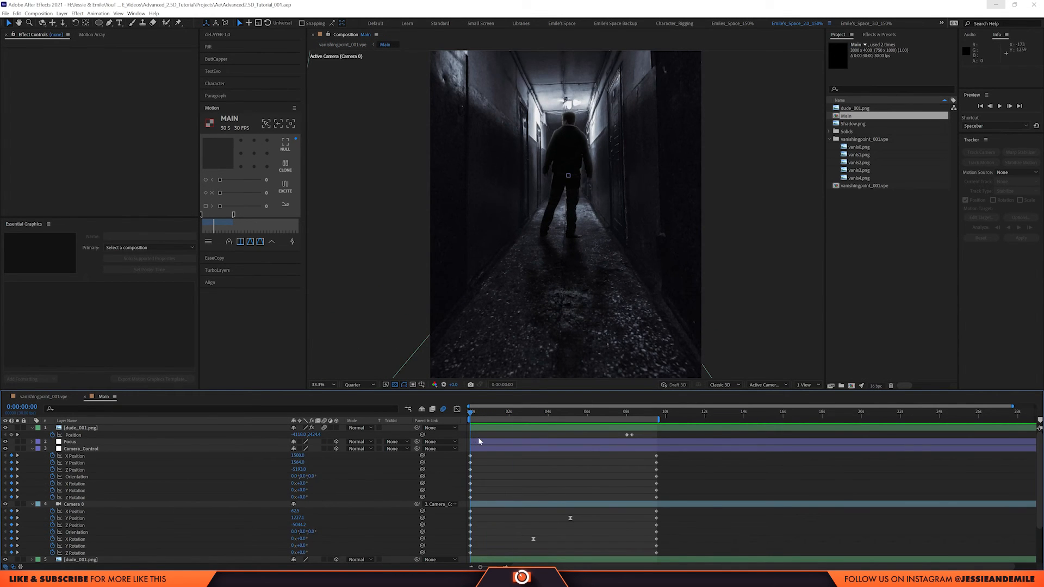
pyautogui.click(517, 411)
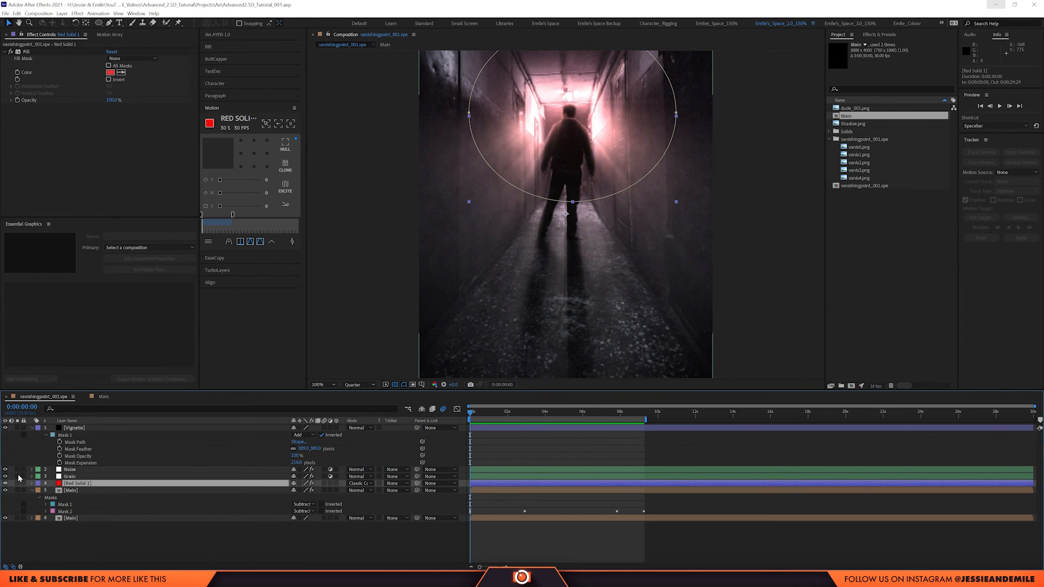
# Check Red Solid 1's blend mode, then view the Noise and Grain layers' effects.
pyautogui.click(357, 483)
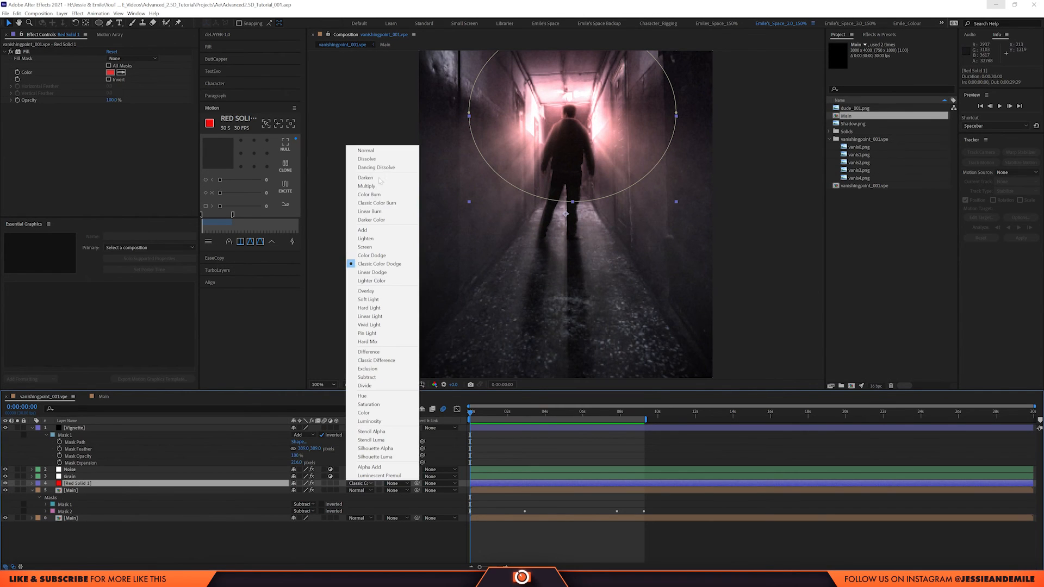
pyautogui.moveTo(373, 272)
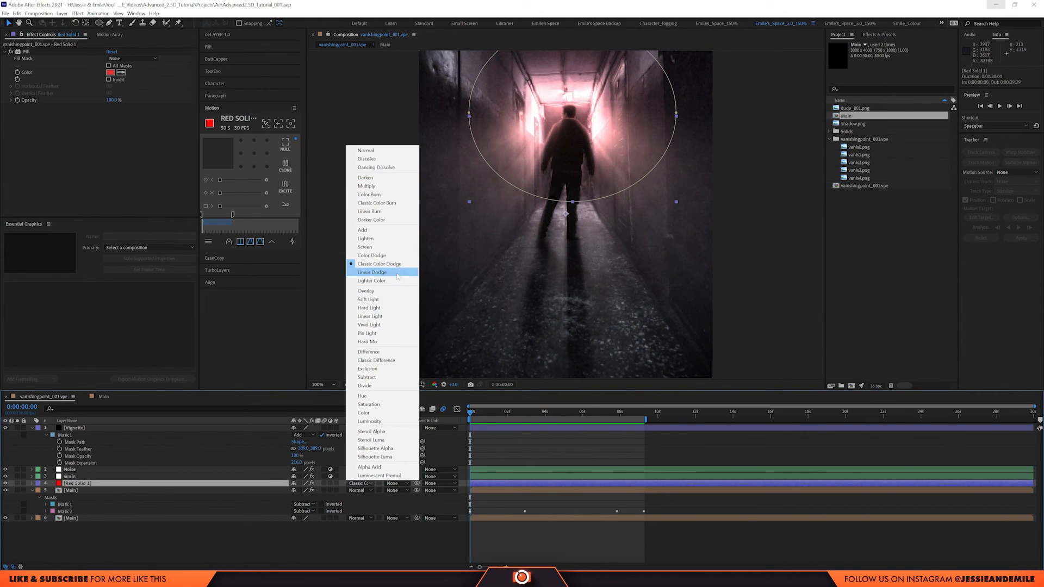
pyautogui.moveTo(379, 264)
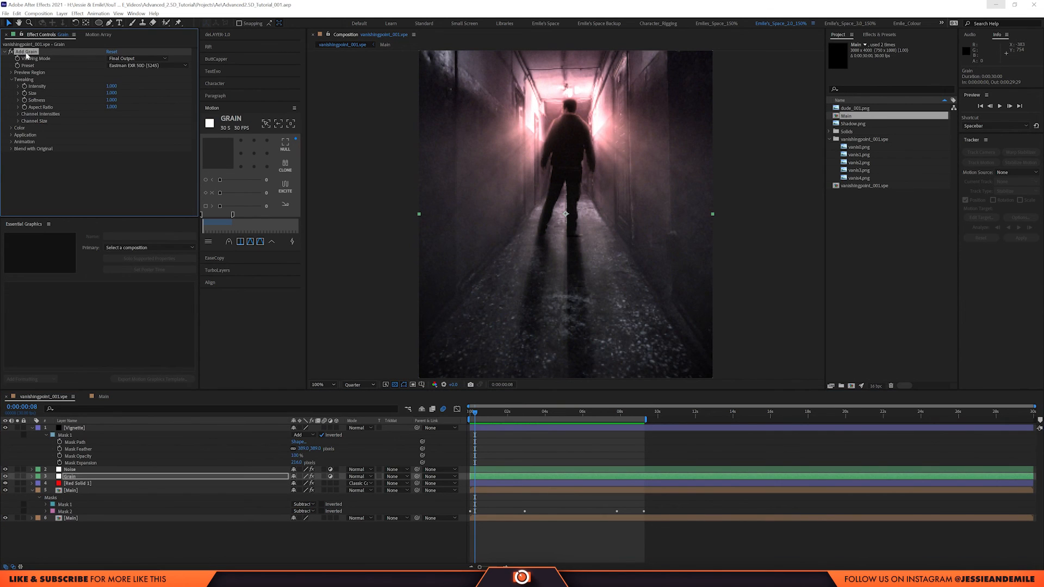
pyautogui.moveTo(537, 277)
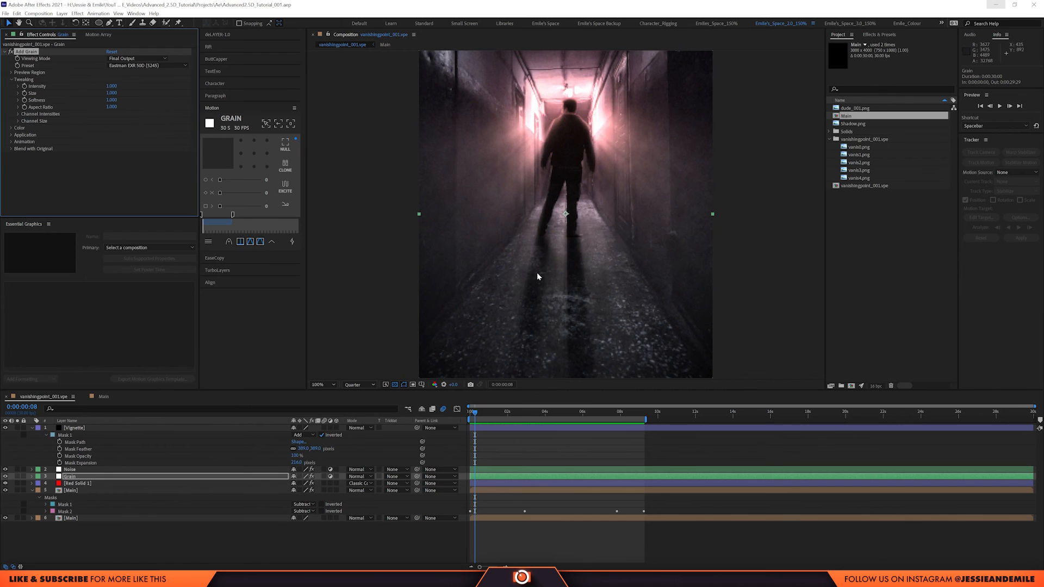
pyautogui.click(69, 470)
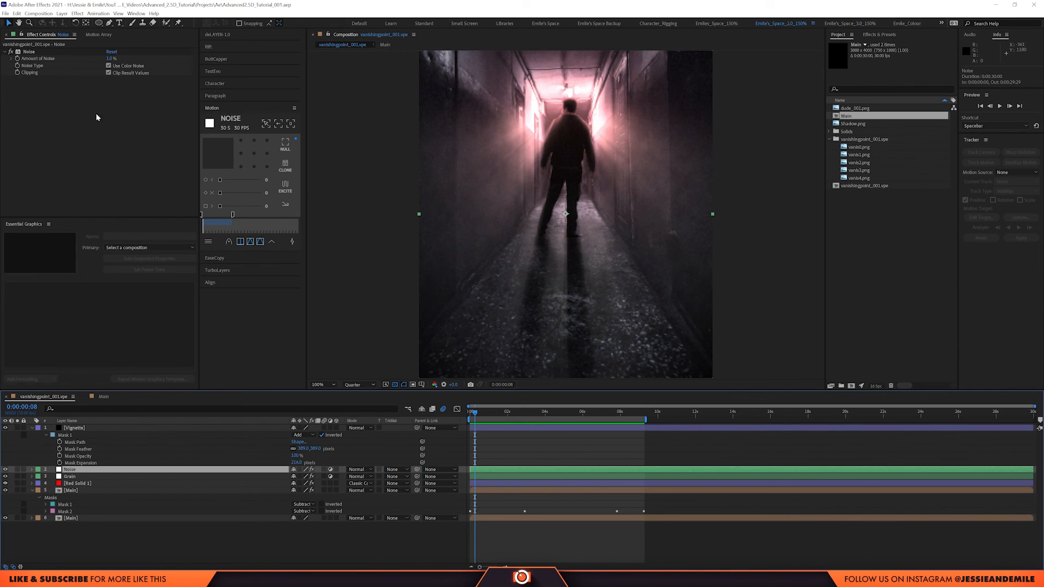
pyautogui.click(73, 427)
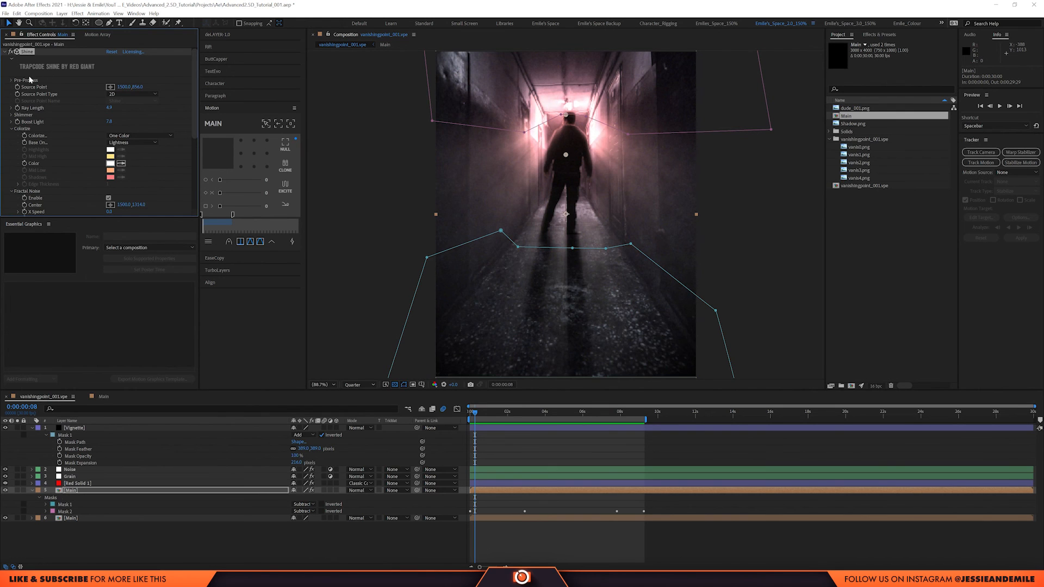
pyautogui.moveTo(85, 194)
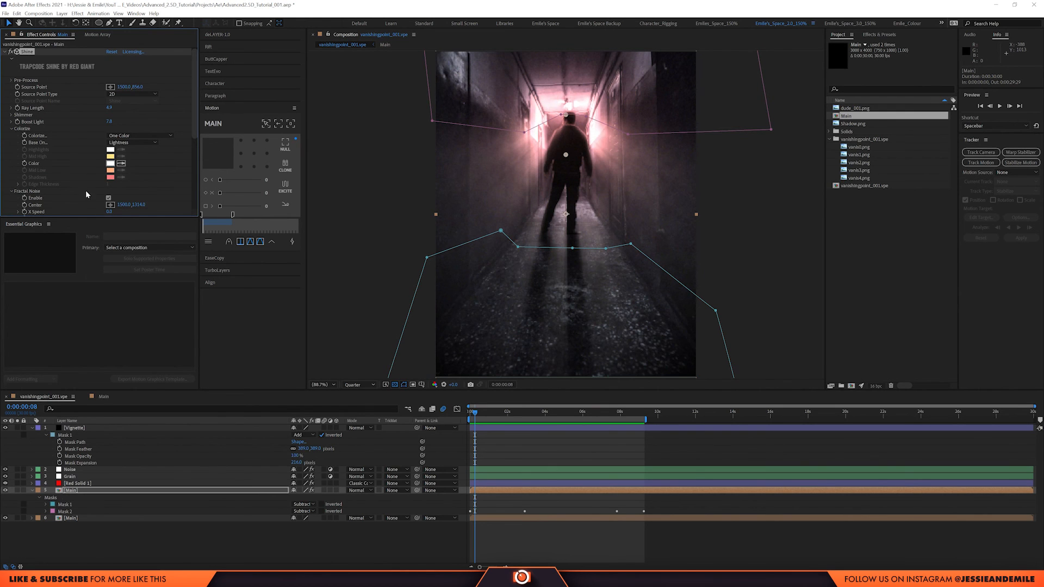
# Toggle Shine's Fractal Noise off and back on, then view Mask 2's blend modes.
pyautogui.click(13, 52)
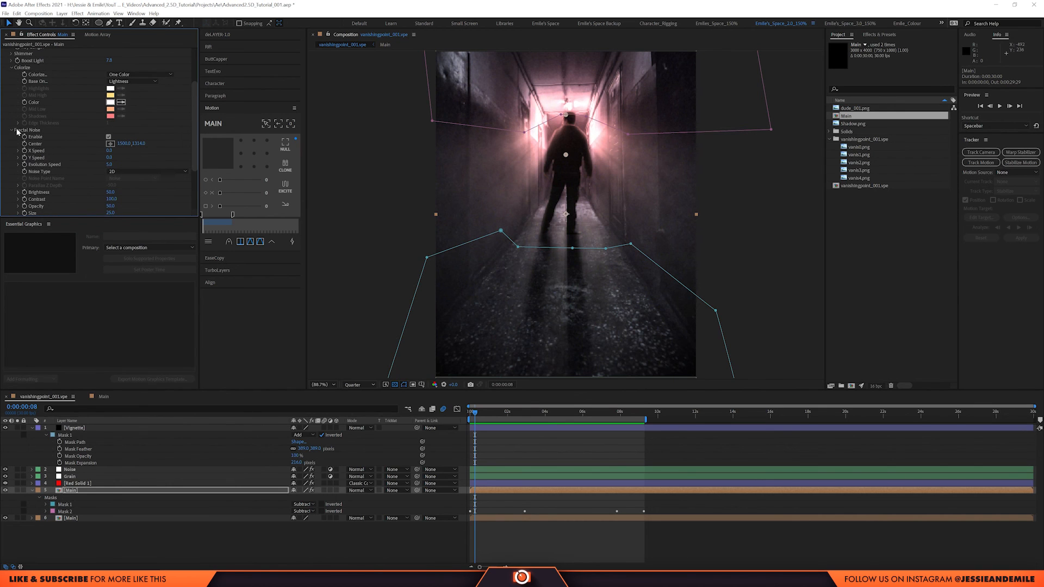
pyautogui.click(107, 137)
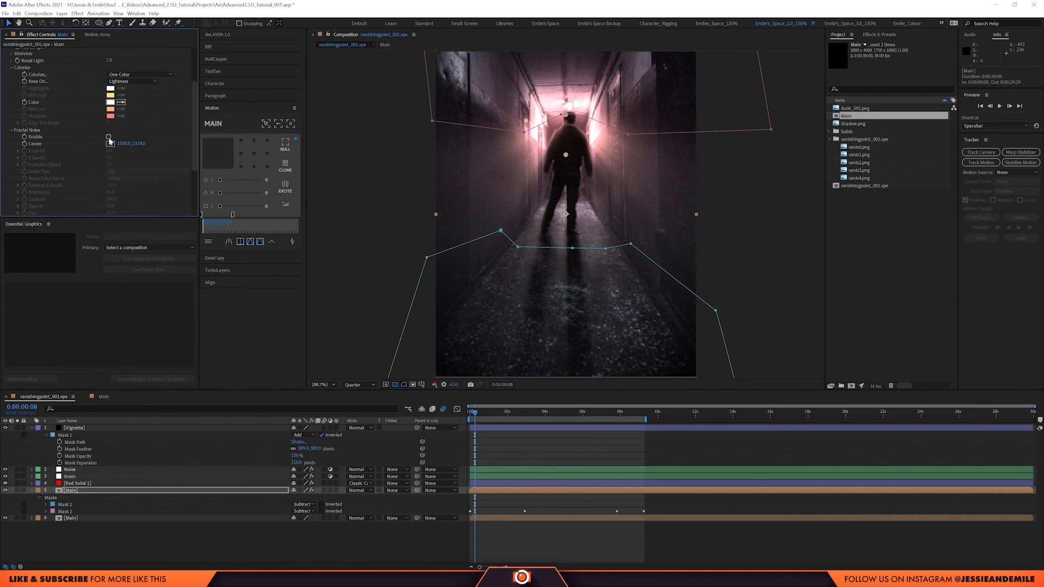
pyautogui.click(109, 137)
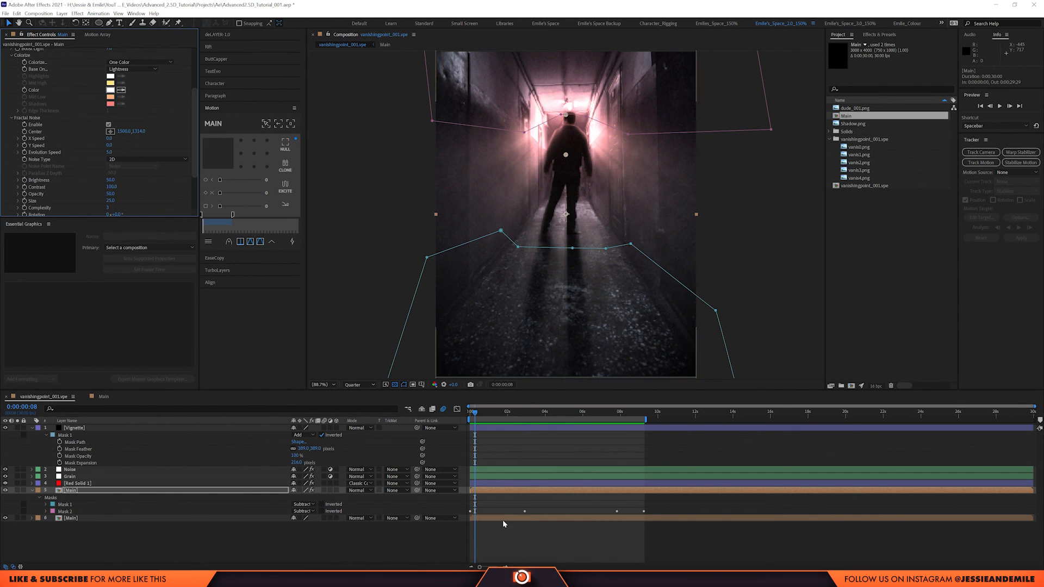
pyautogui.click(509, 412)
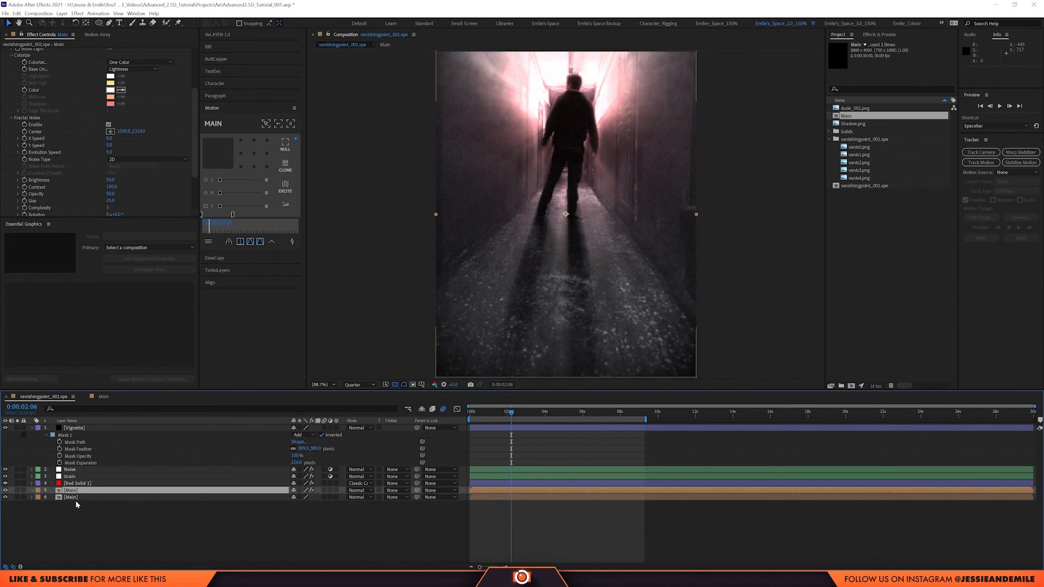
pyautogui.click(305, 504)
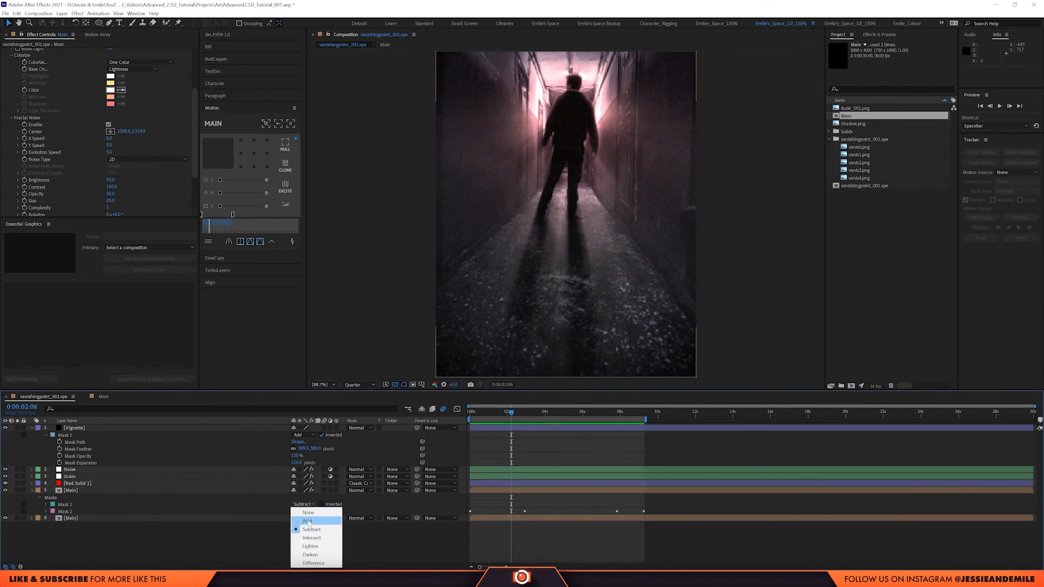